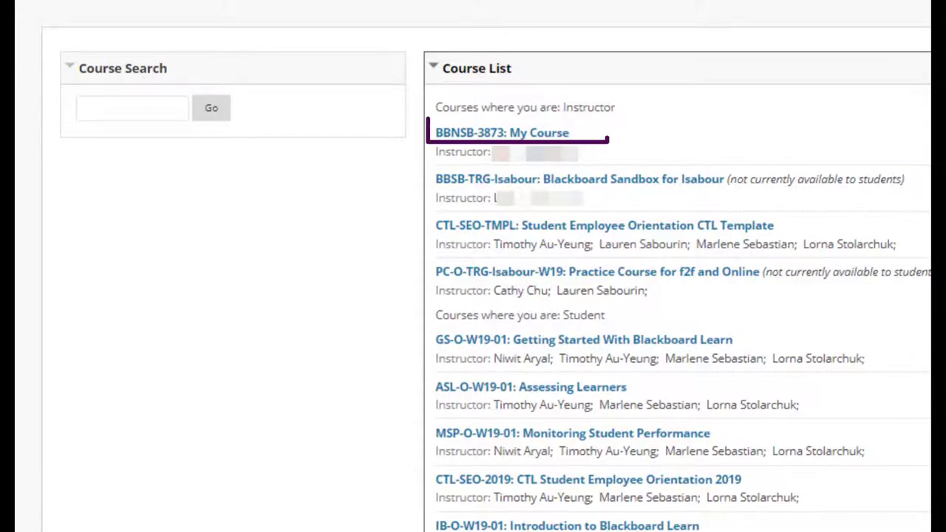
Open the BBNSB-3873: My Course course from the Course List.
click(502, 133)
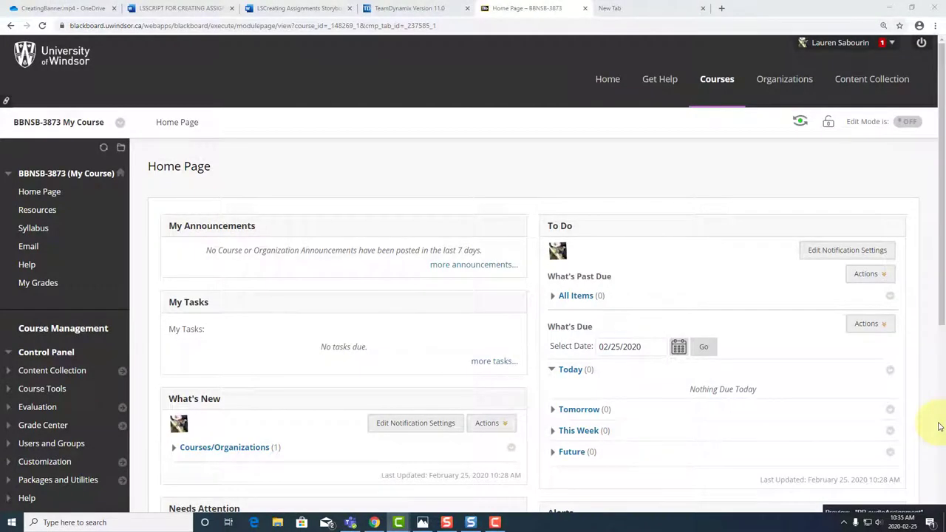
With Edit Mode on, add an 'Assignments' content area to the course menu, available to users, and submit it.
click(908, 121)
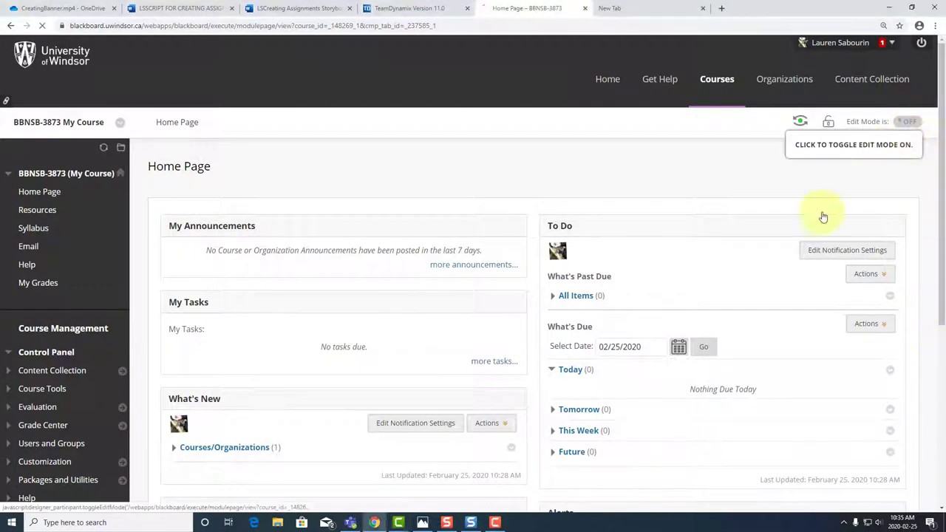
click(907, 121)
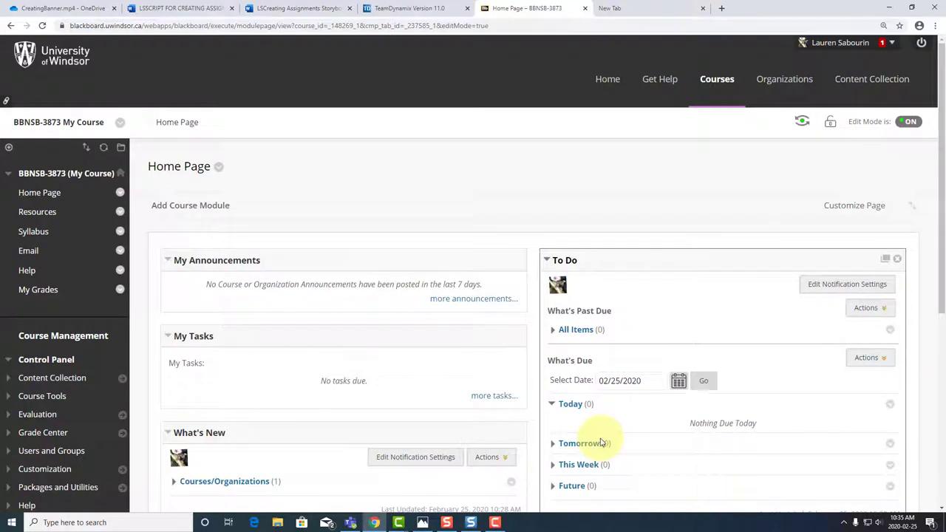
click(9, 148)
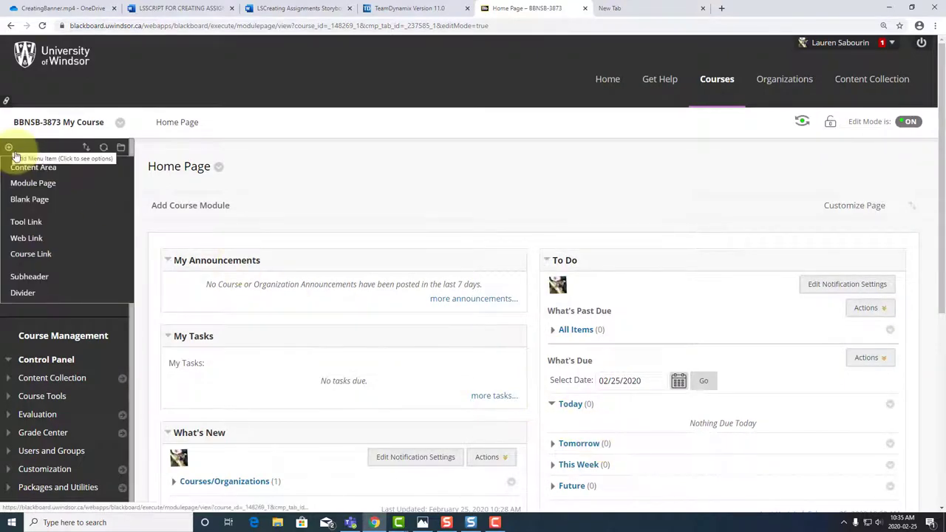
mouse_move(32, 167)
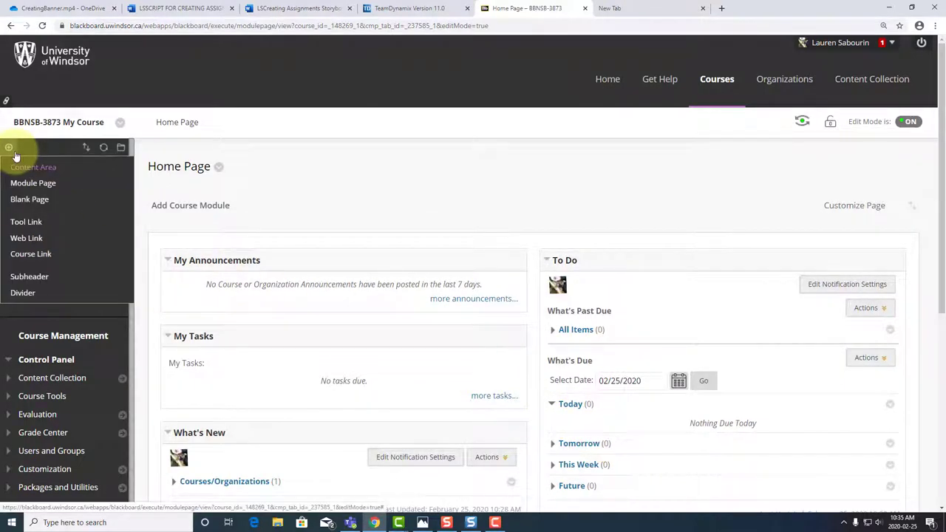
click(33, 165)
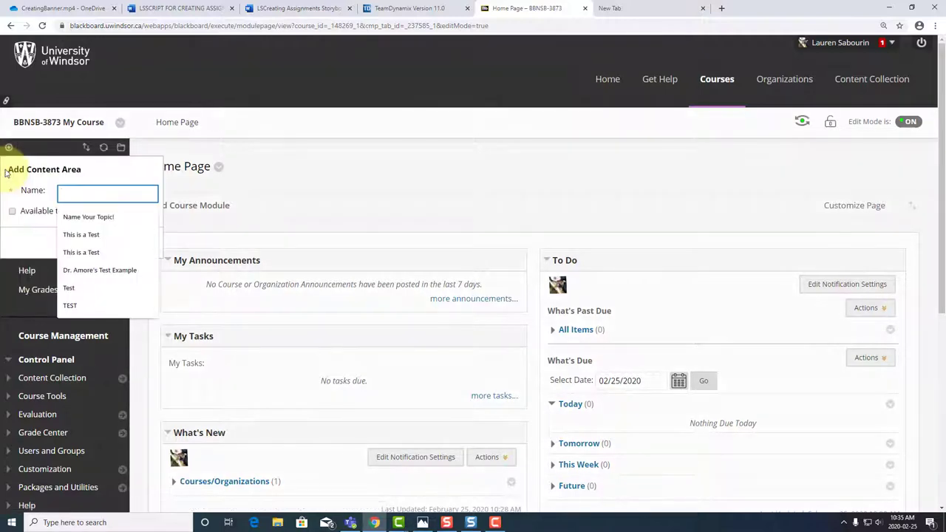
text(Assignments)
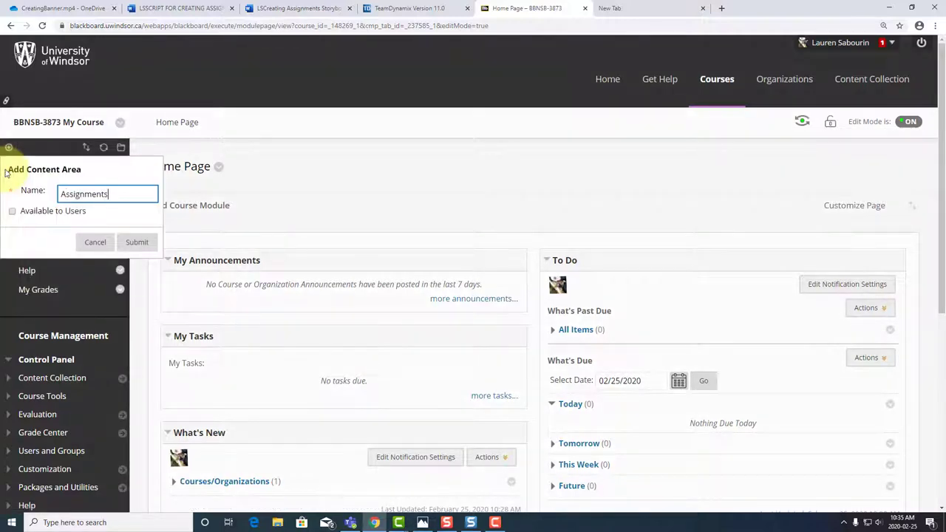
click(11, 211)
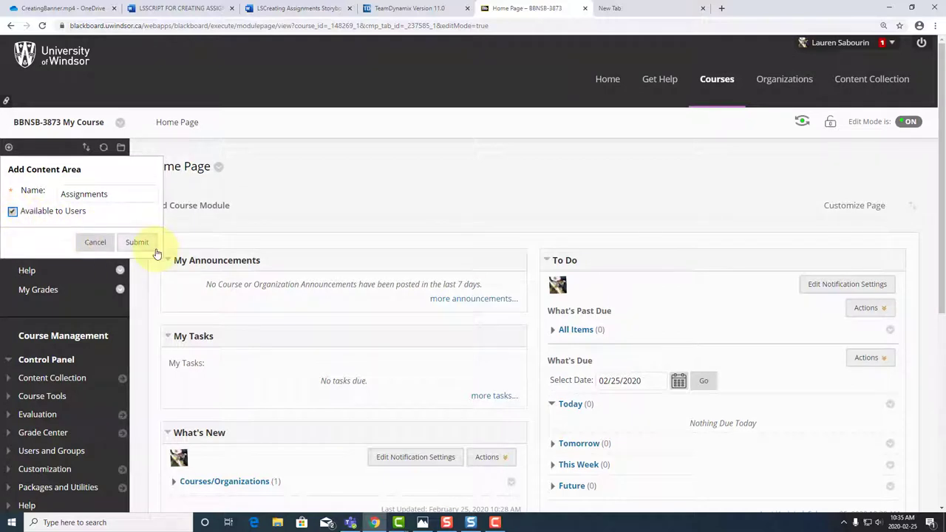
click(136, 242)
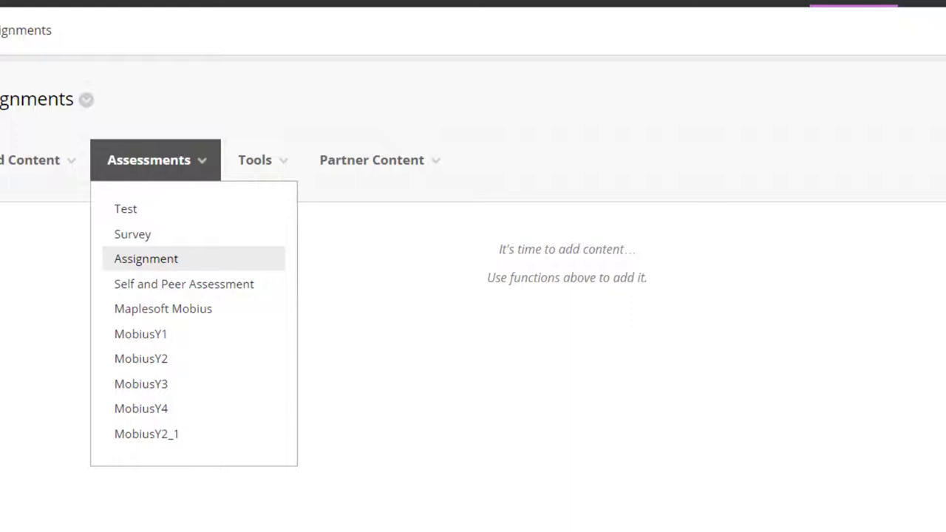
Start a new assignment 'Our Assignment' and attach the Masek, Hashim, and Ismail article PDF from the Desktop.
click(145, 259)
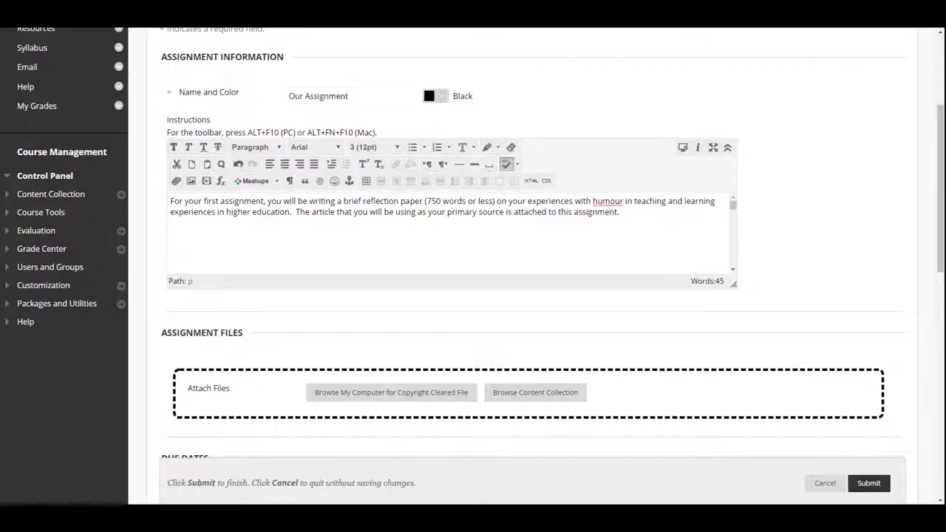
mouse_move(448, 399)
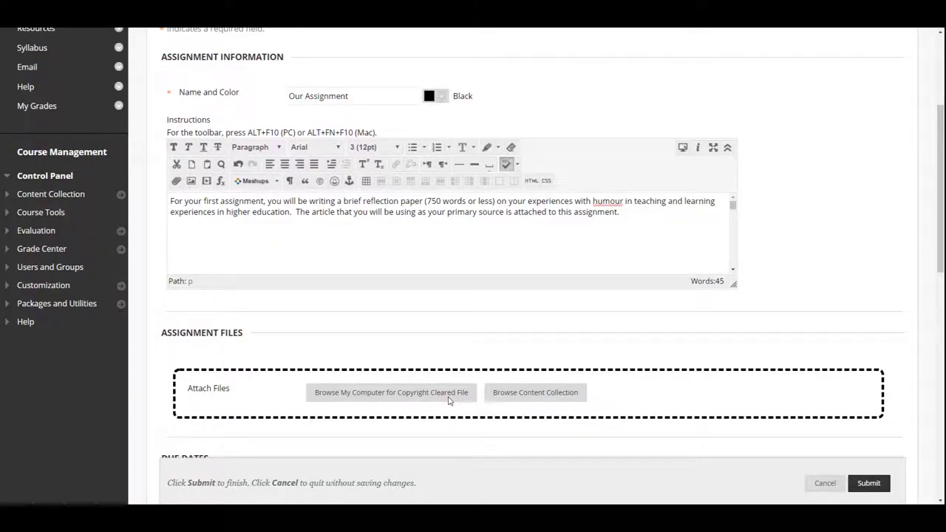
click(390, 394)
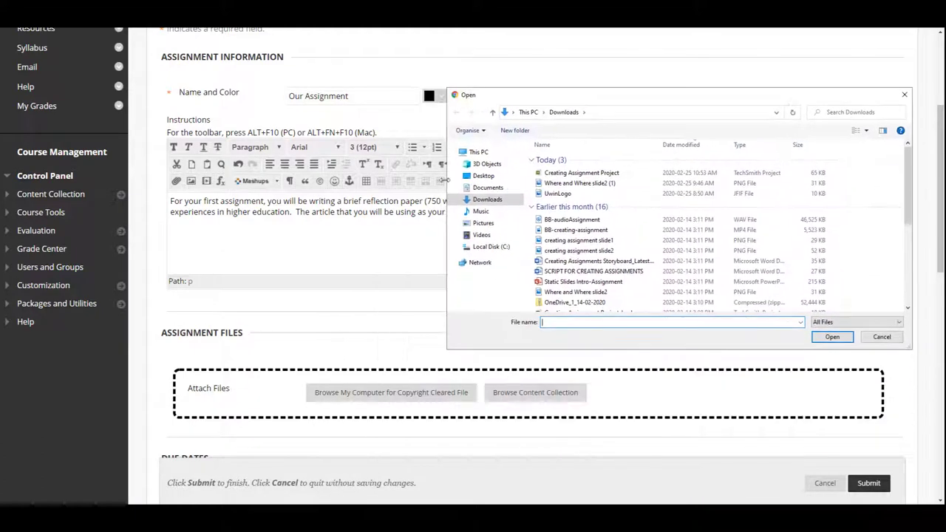
click(483, 174)
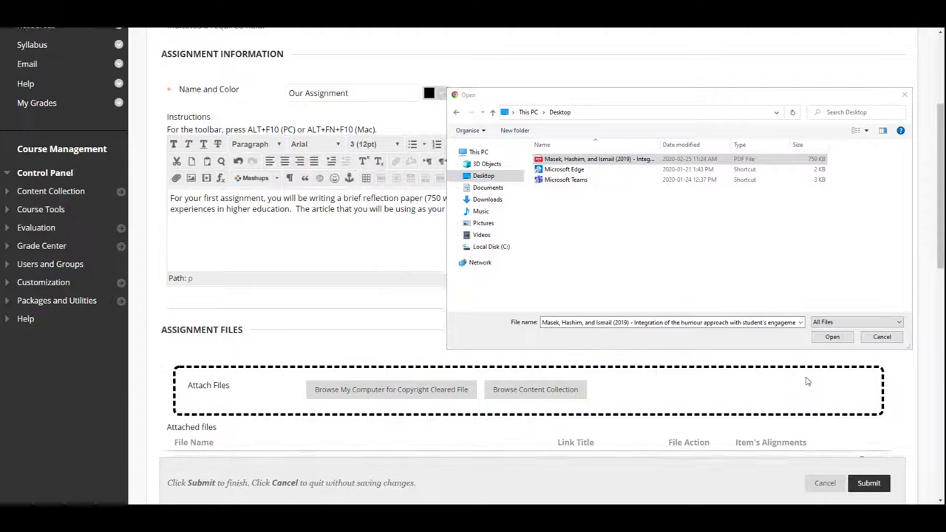
click(830, 337)
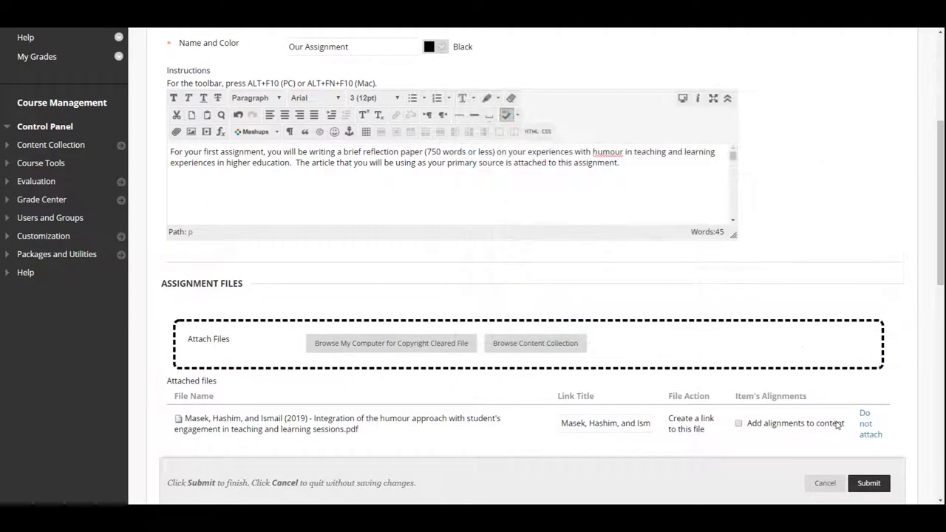
Set the assignment's due date to 03/17/2020 at 12:00 PM.
scroll(down, 3)
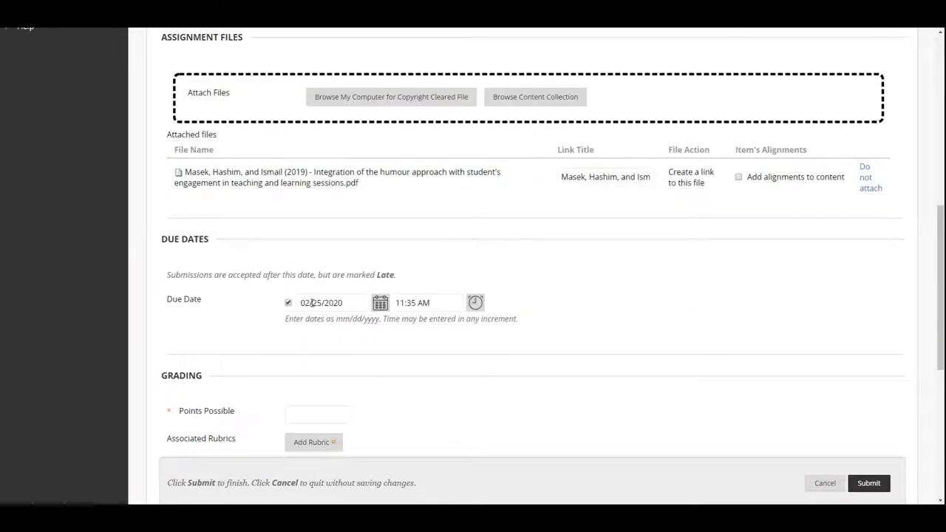
click(476, 302)
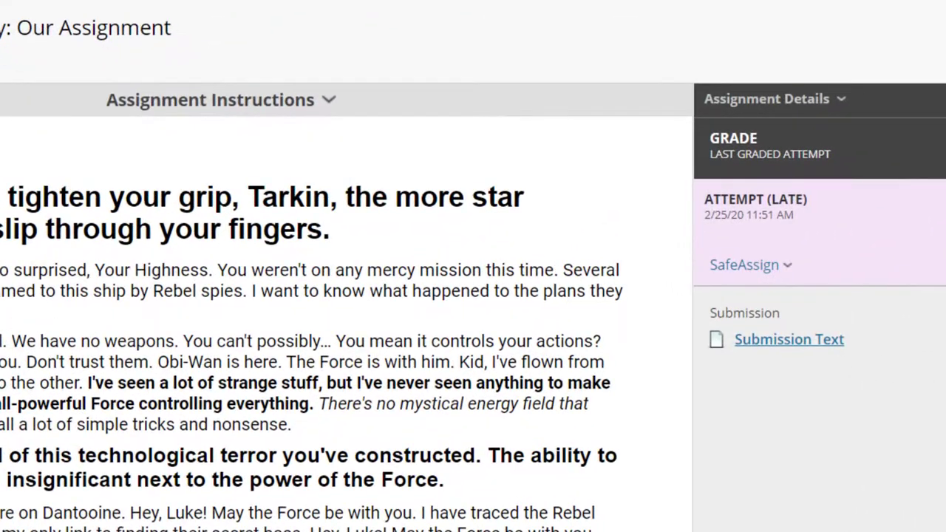
click(754, 207)
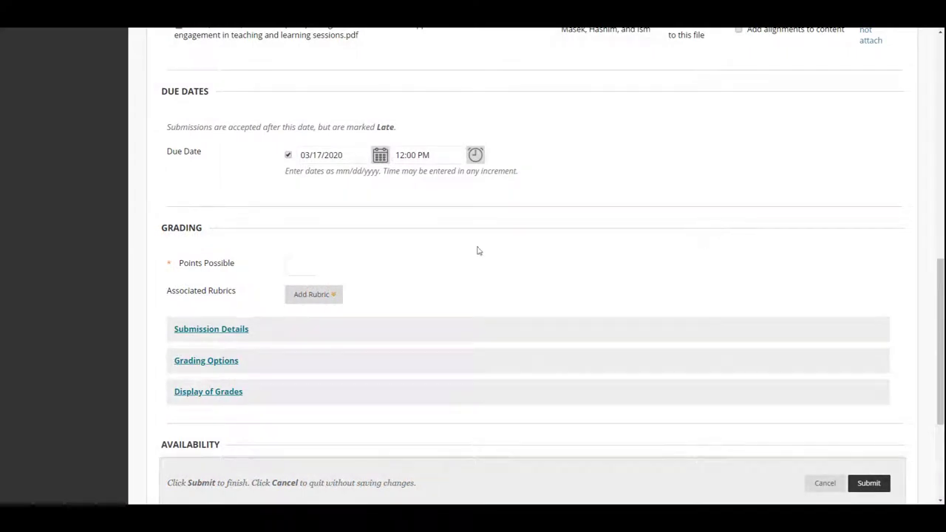
Set Points Possible to 75 and attach the existing Essay rubric for grading.
click(307, 266)
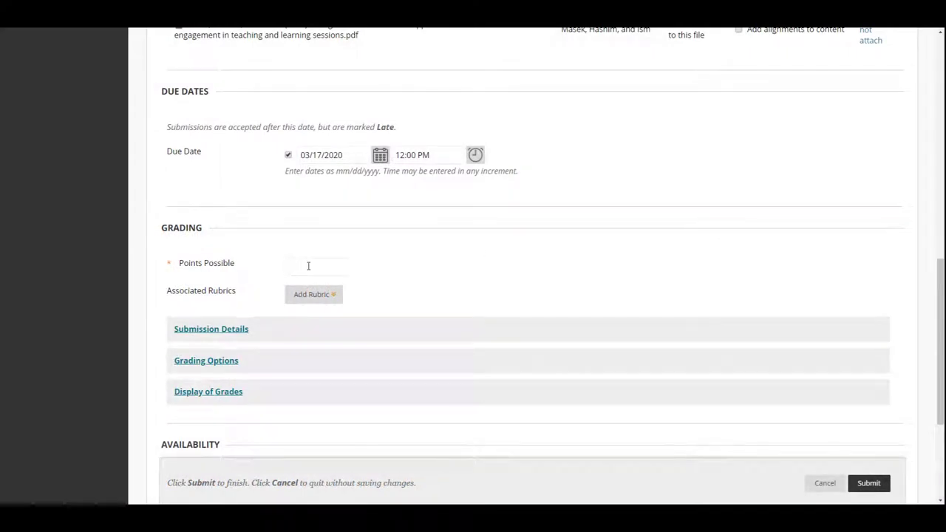
text(75)
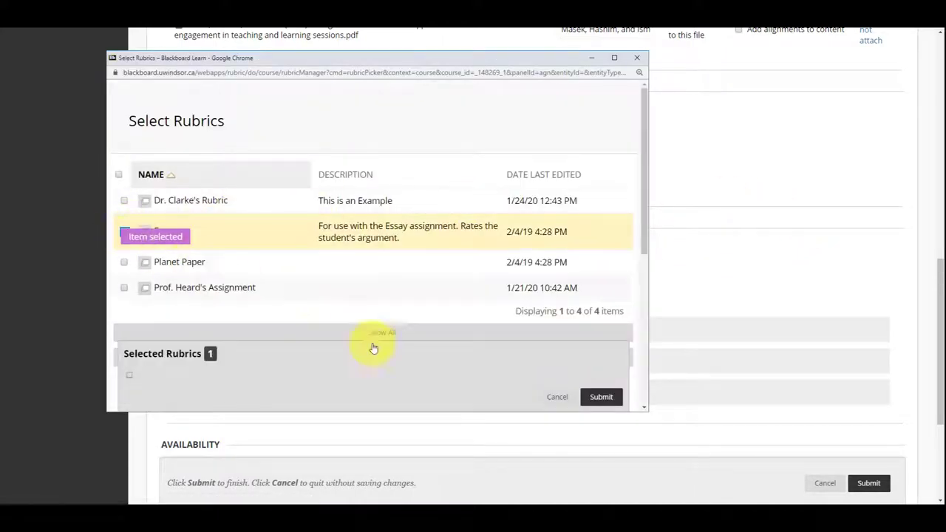
click(600, 396)
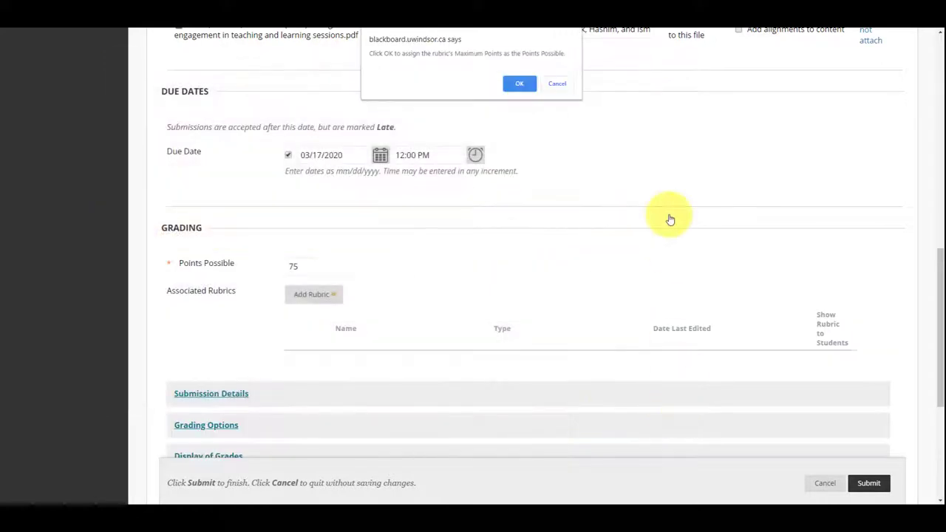
mouse_move(556, 159)
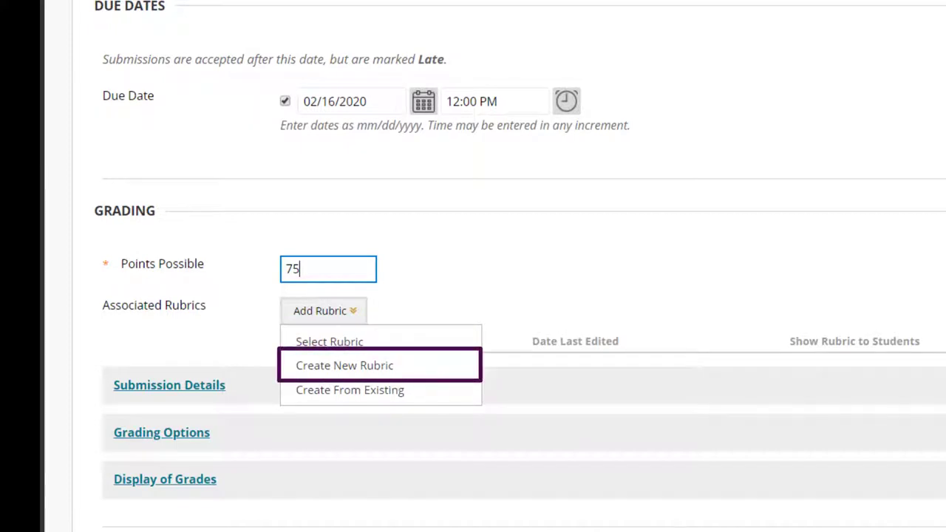
mouse_move(345, 365)
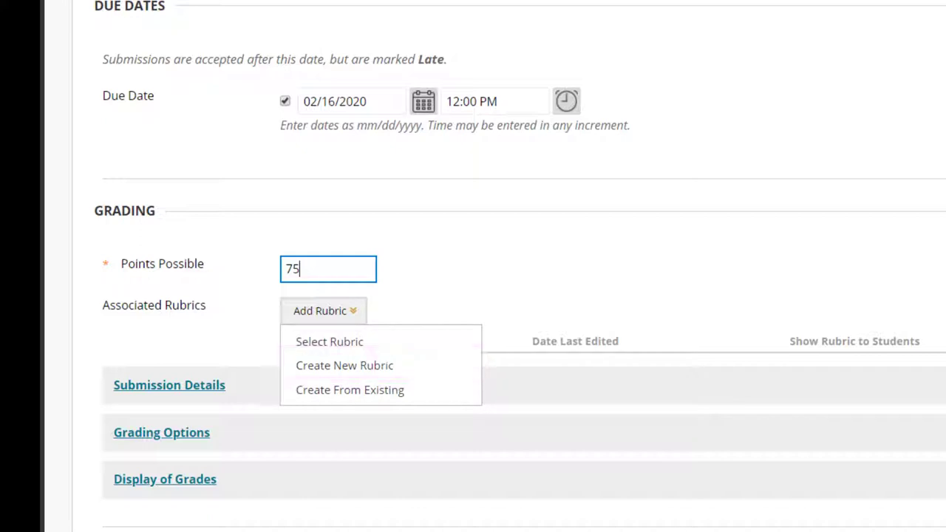
mouse_move(349, 390)
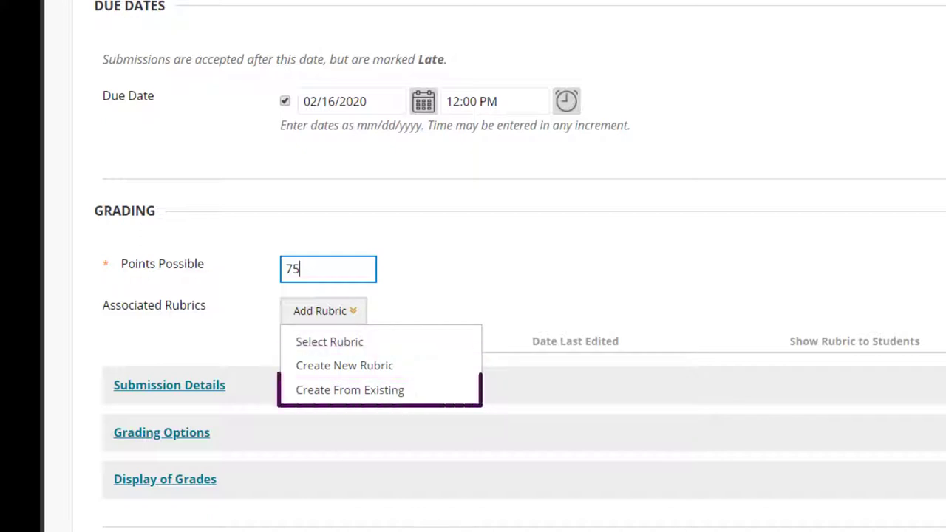
mouse_move(349, 391)
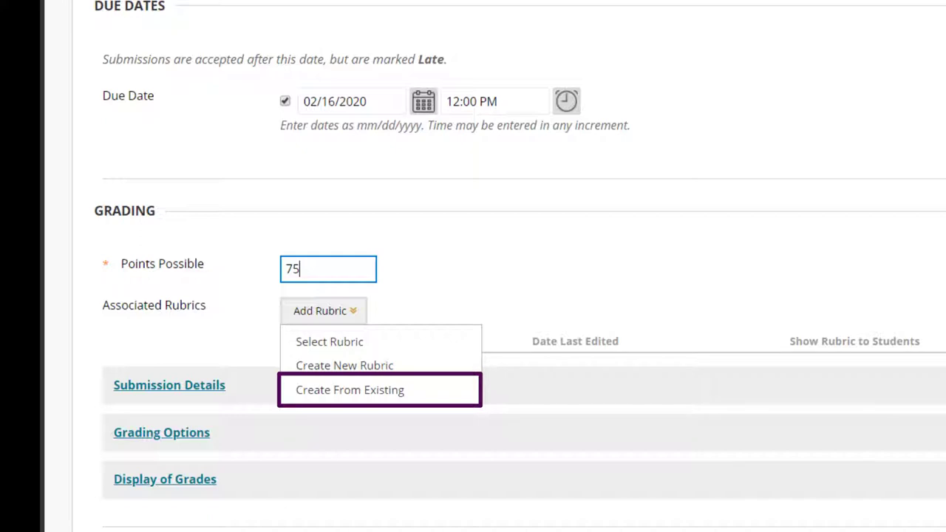
click(348, 391)
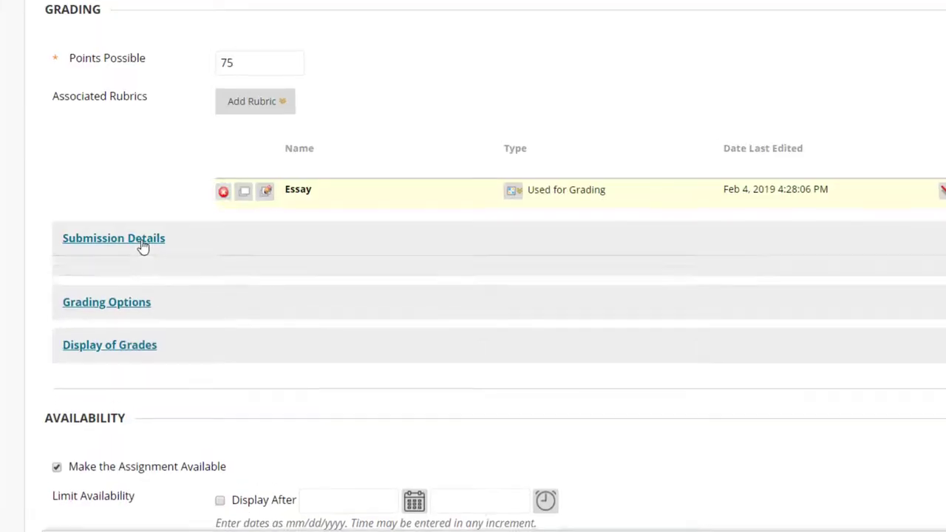
click(112, 237)
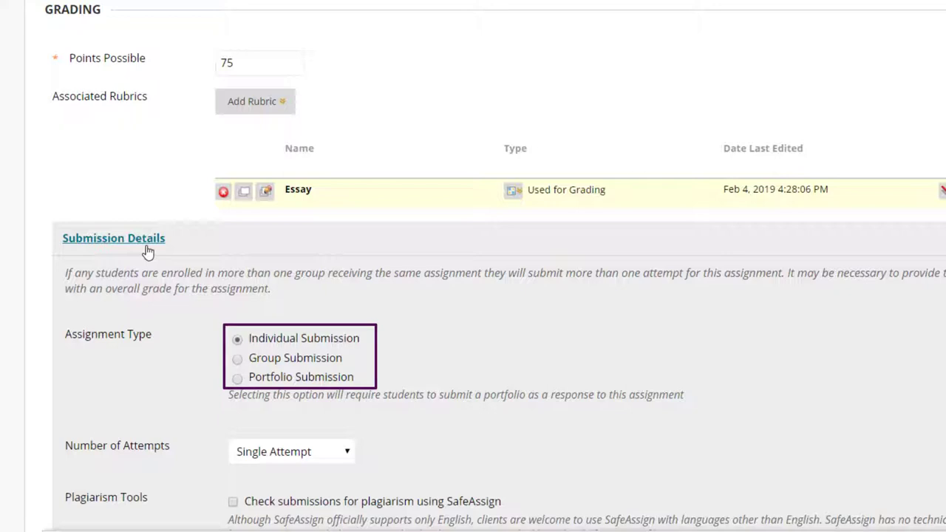
mouse_move(219, 349)
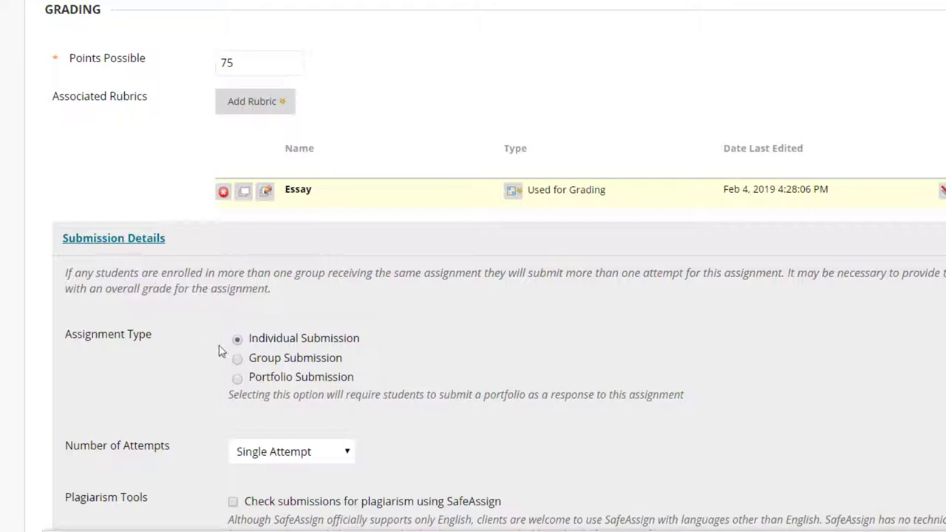
mouse_move(370, 361)
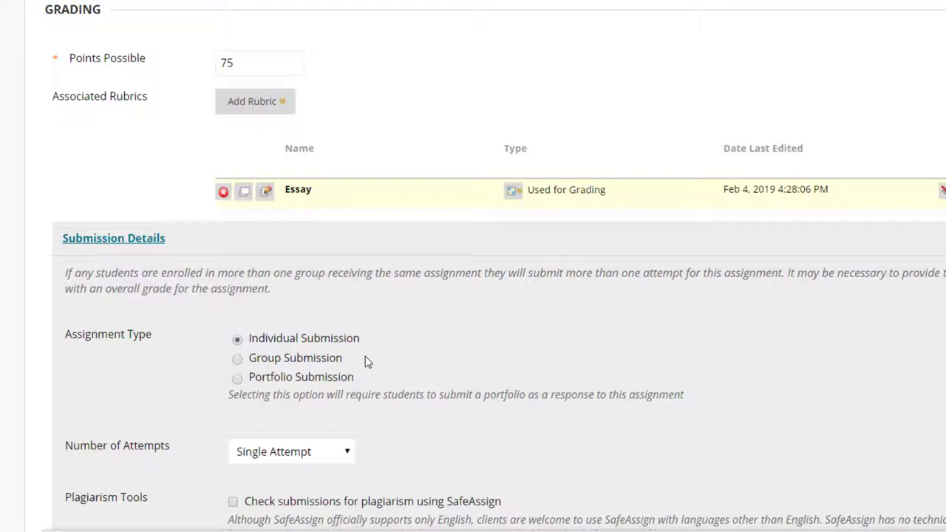
mouse_move(368, 381)
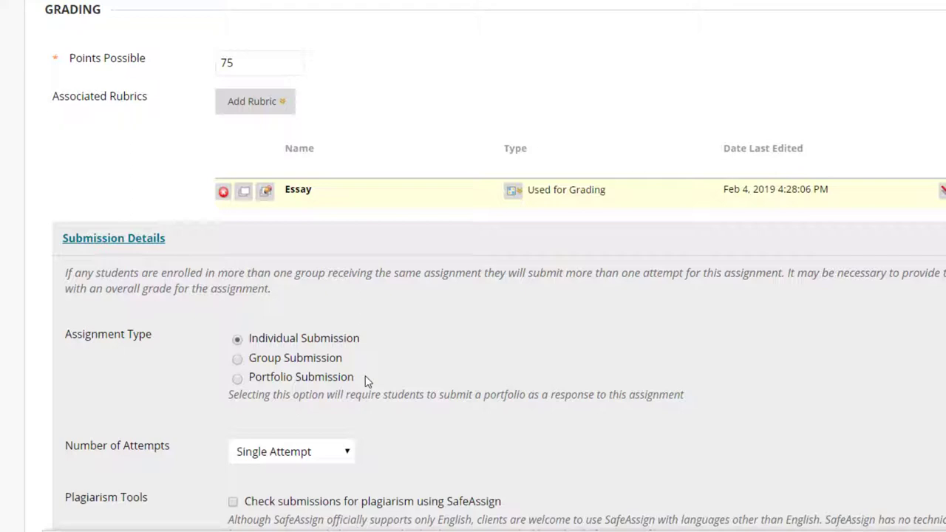
mouse_move(375, 401)
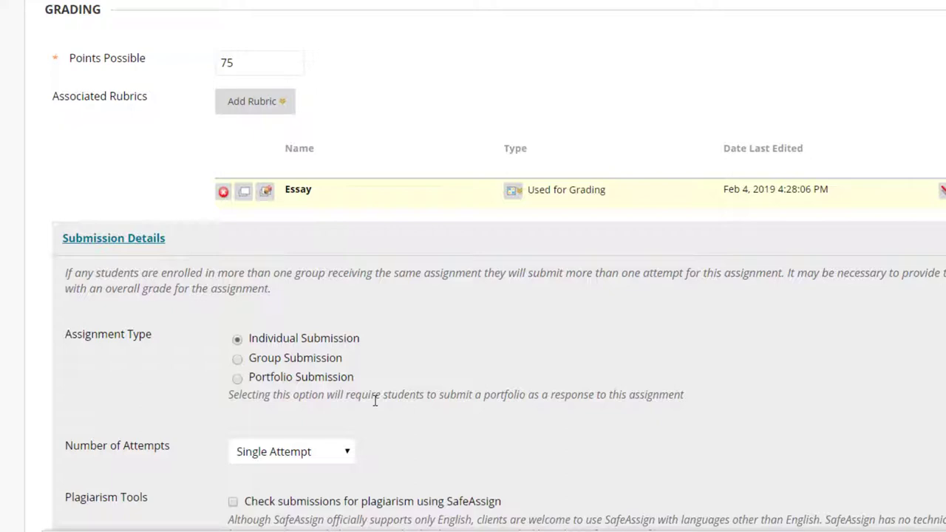
scroll(down, 3)
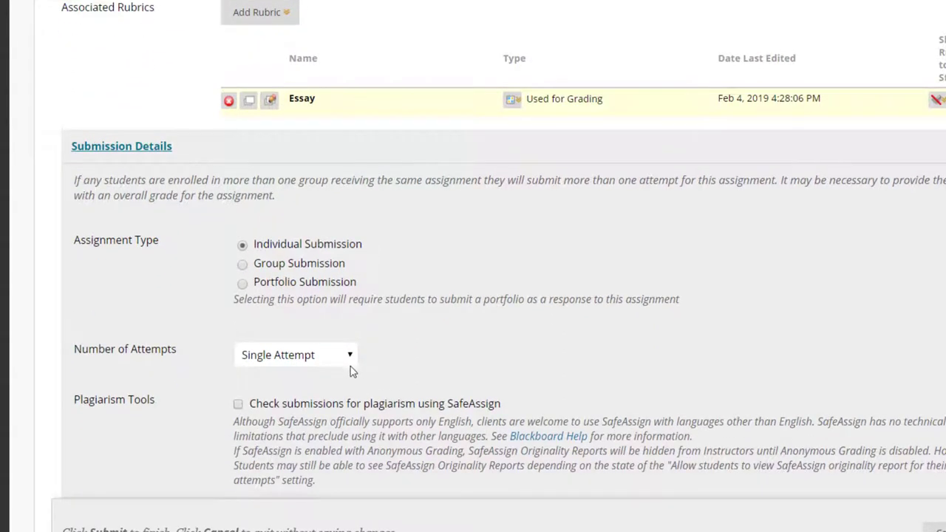
click(294, 354)
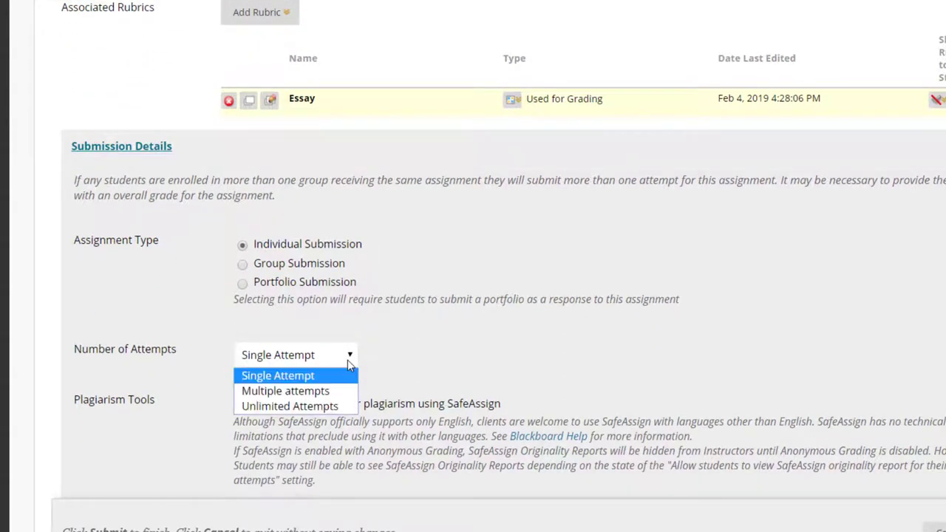
mouse_move(285, 390)
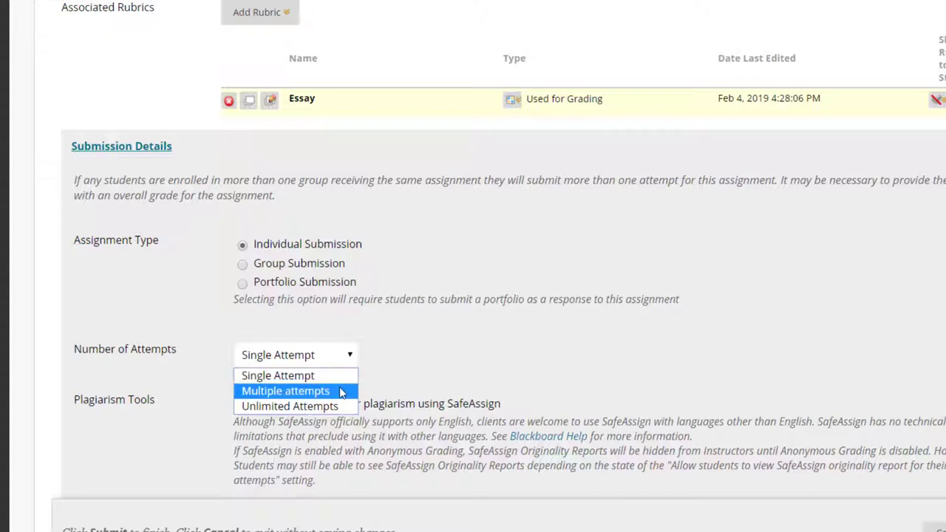
mouse_move(289, 407)
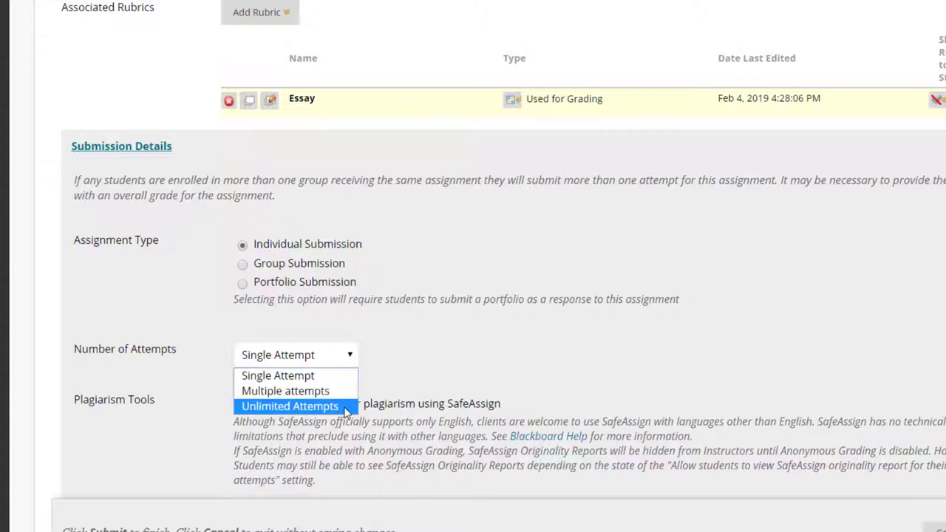
click(290, 405)
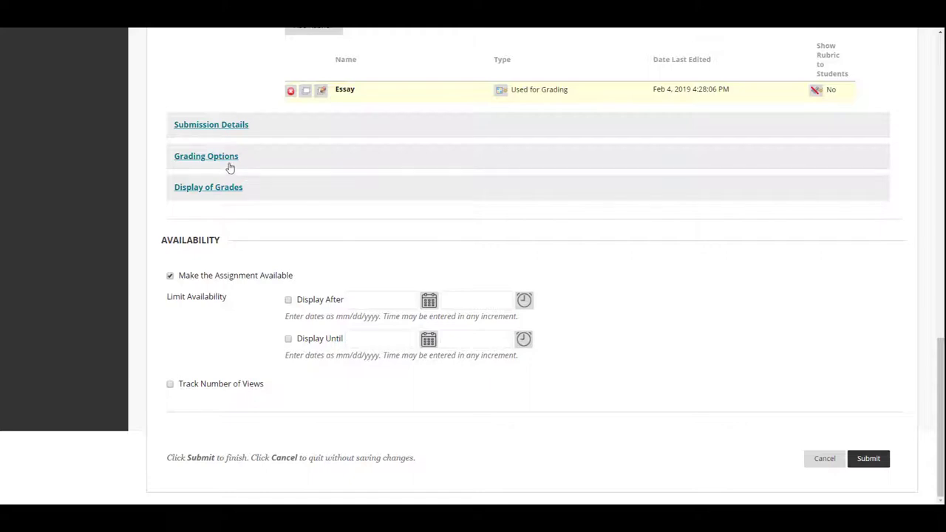
Review grading options and let students see the column's average and median statistics.
click(206, 157)
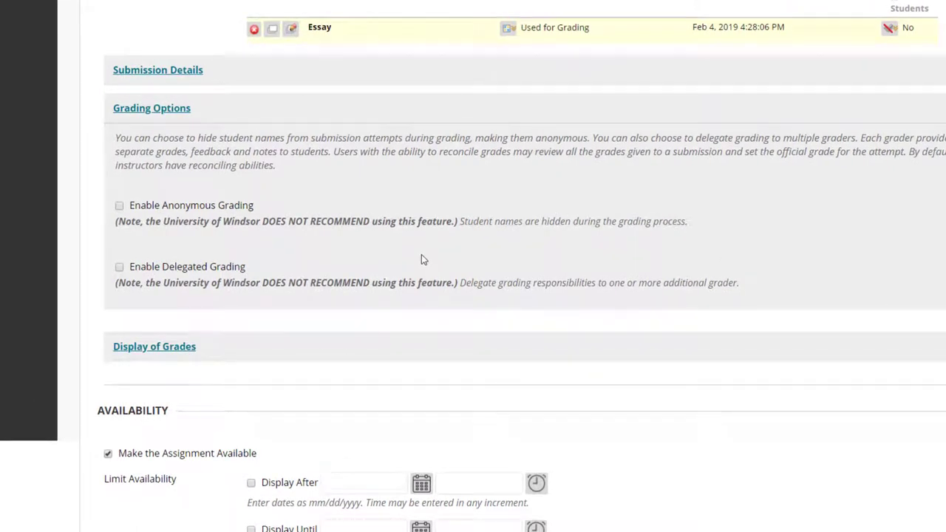
mouse_move(384, 263)
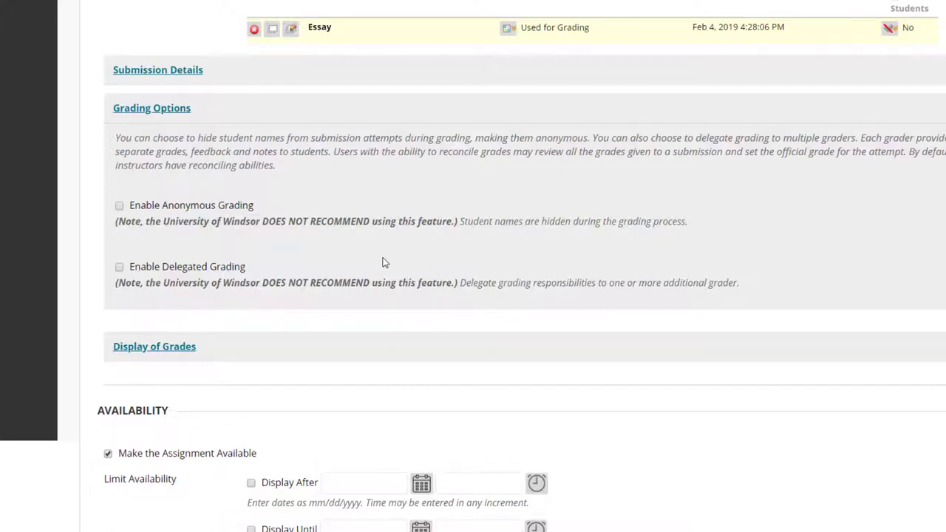
click(151, 108)
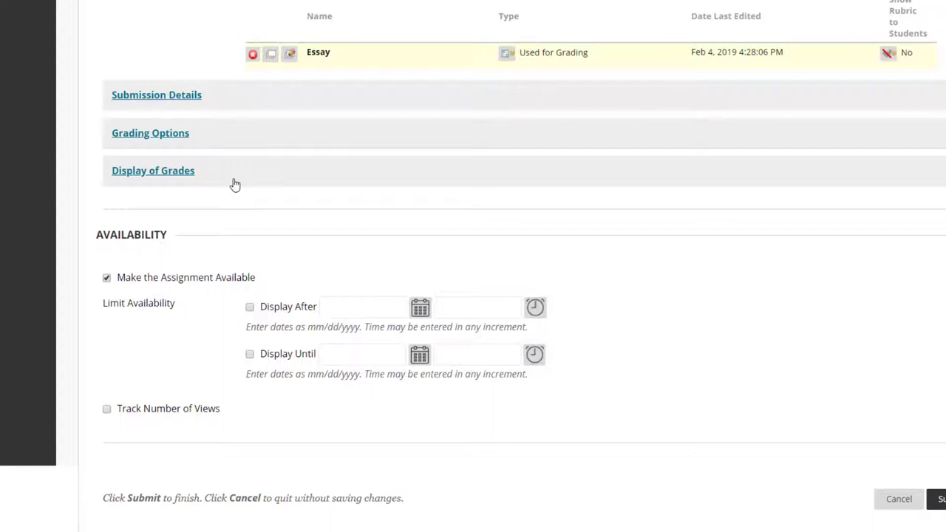
mouse_move(213, 183)
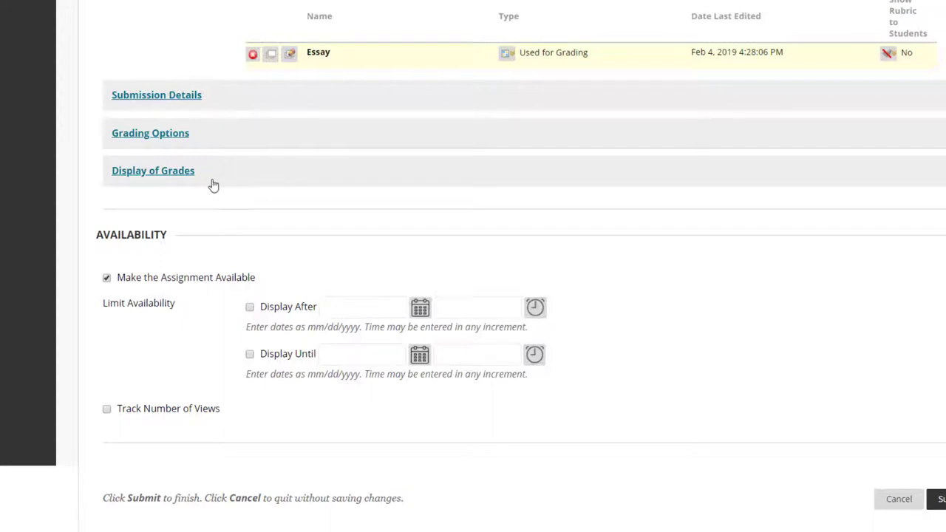
click(154, 170)
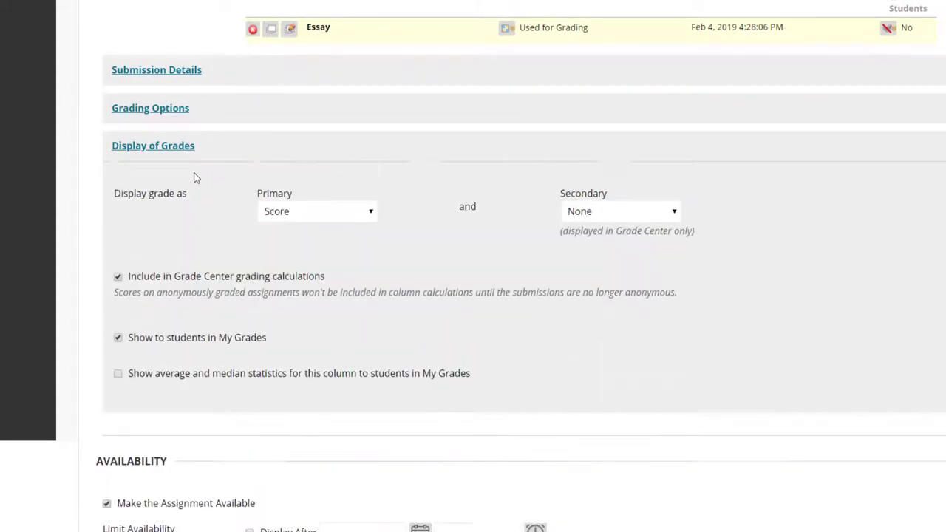
click(153, 145)
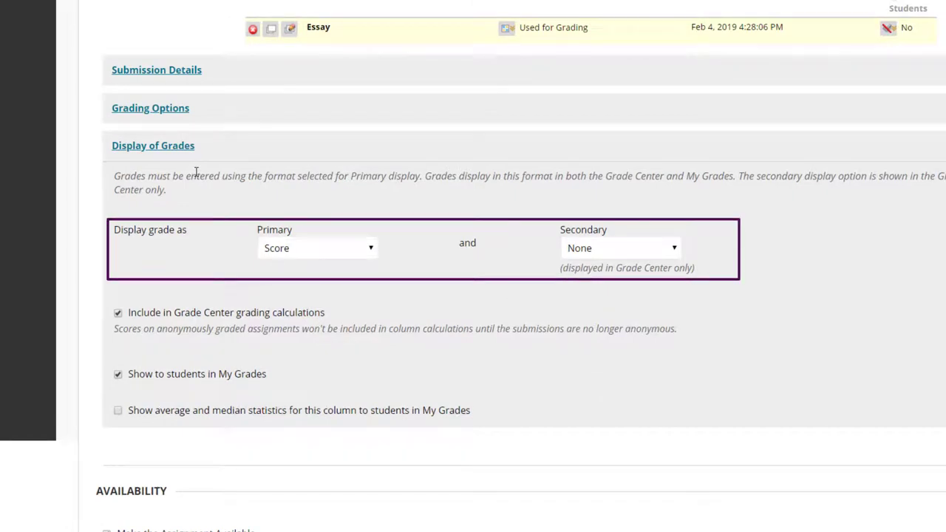
mouse_move(204, 317)
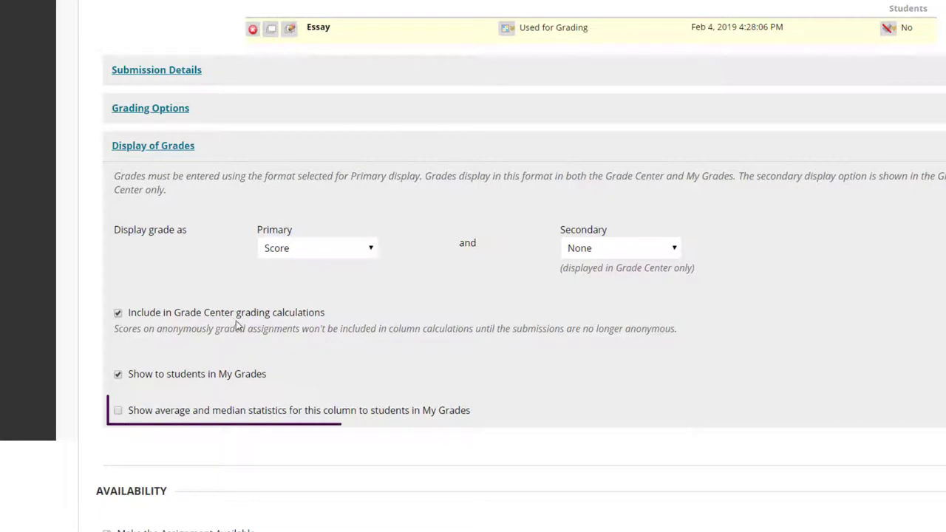
mouse_move(224, 378)
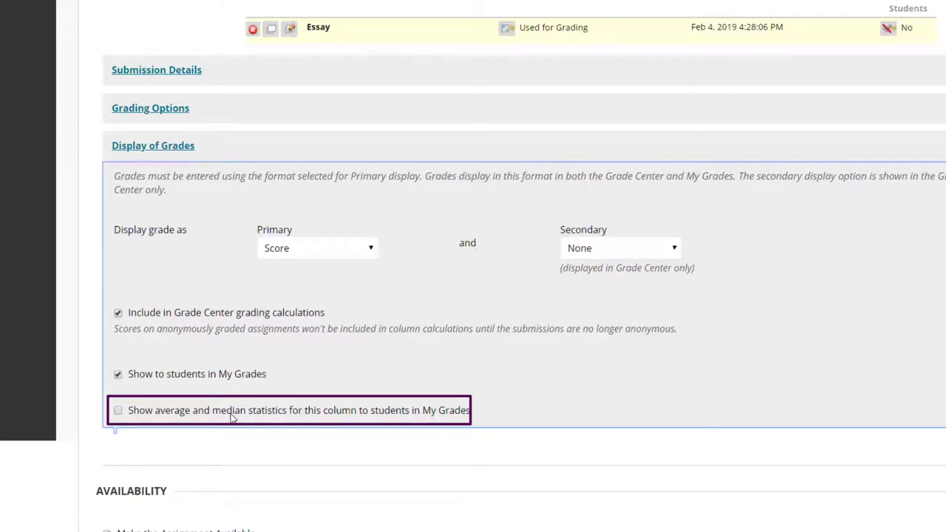
click(119, 411)
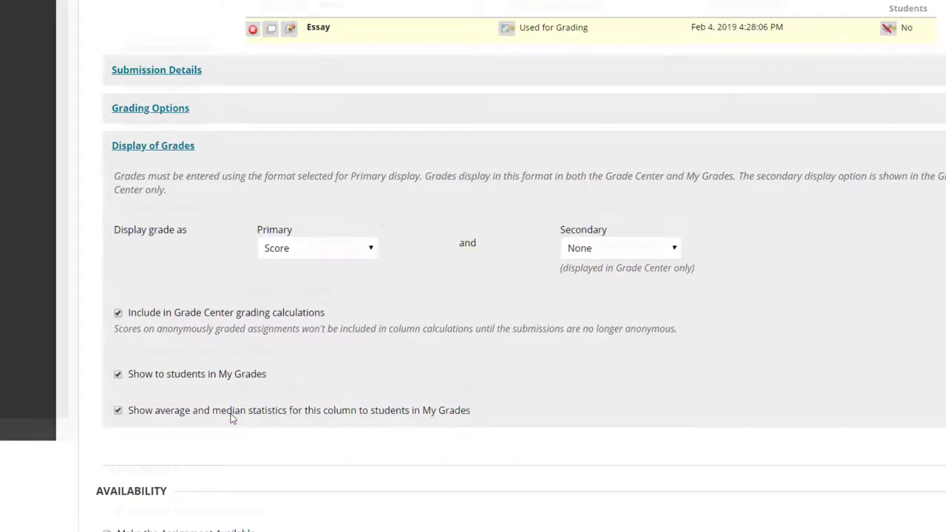
Turn on statistics tracking of assignment views at the bottom of the form.
scroll(down, 3)
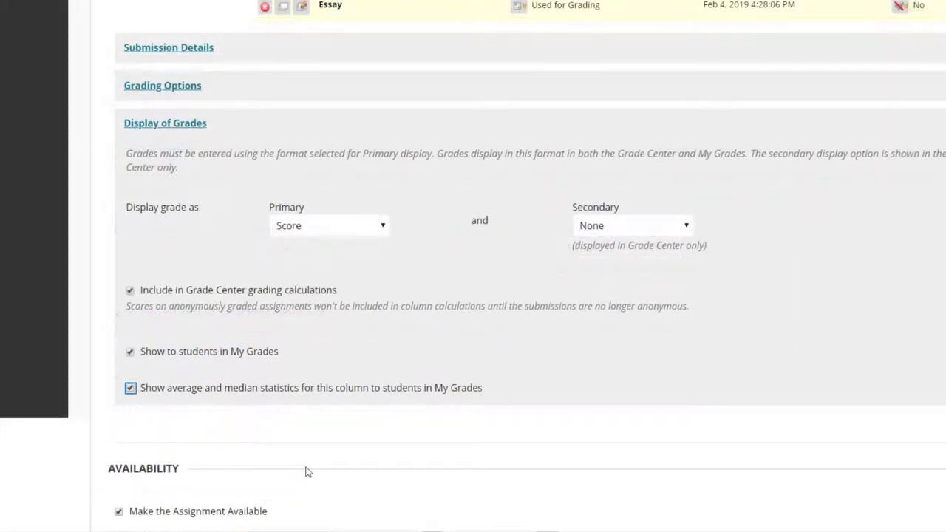
scroll(down, 3)
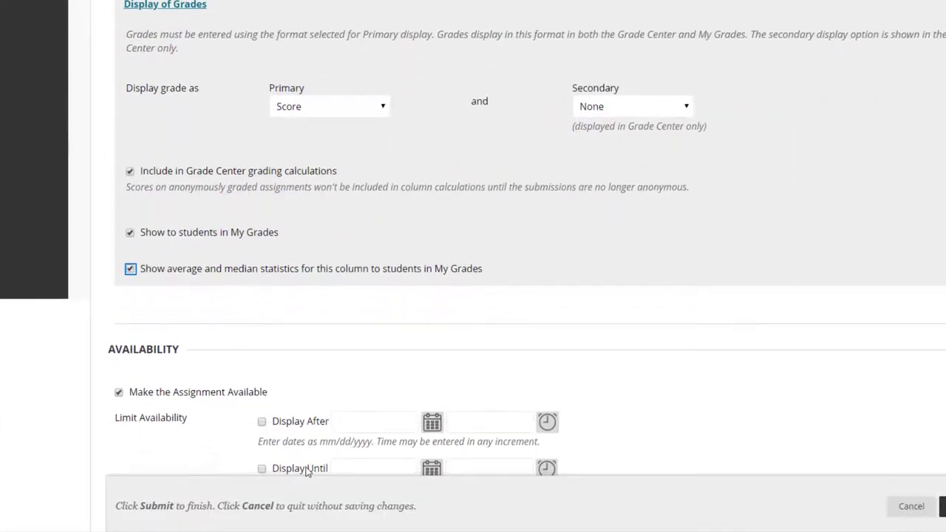
scroll(down, 3)
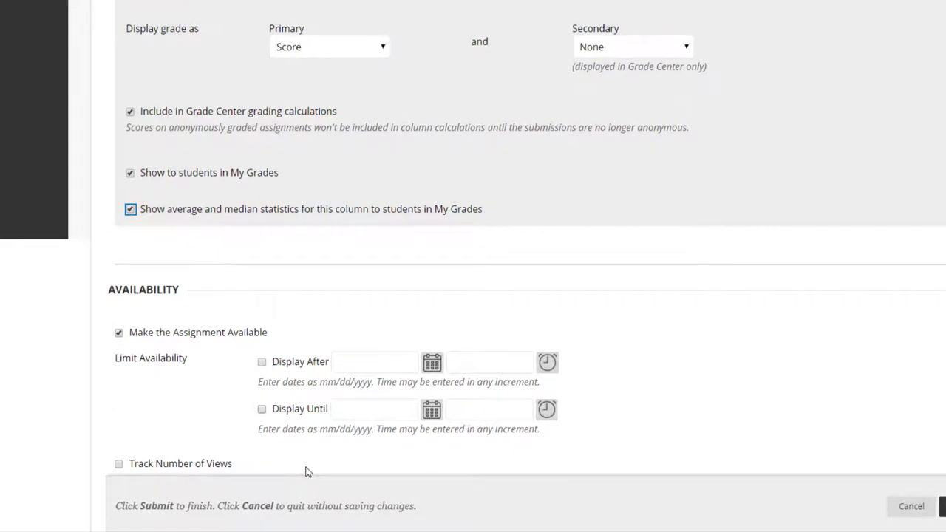
mouse_move(275, 452)
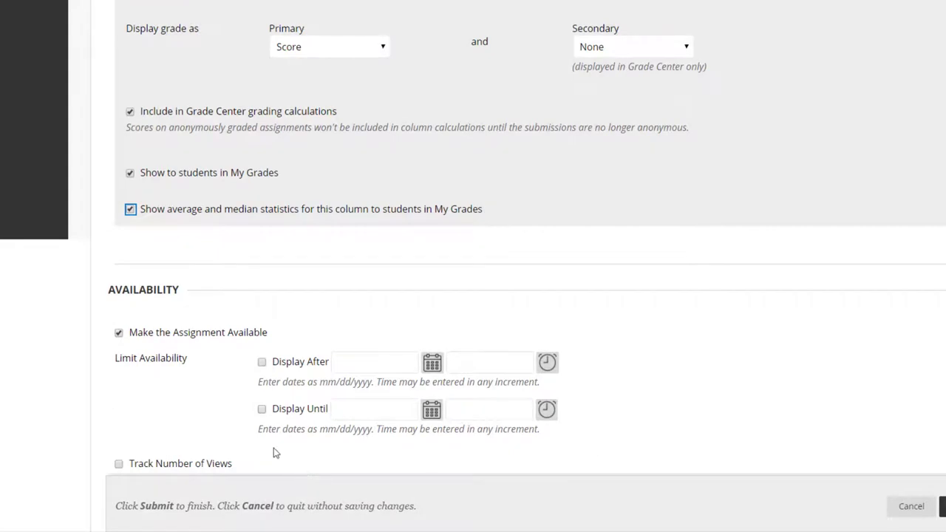
mouse_move(151, 343)
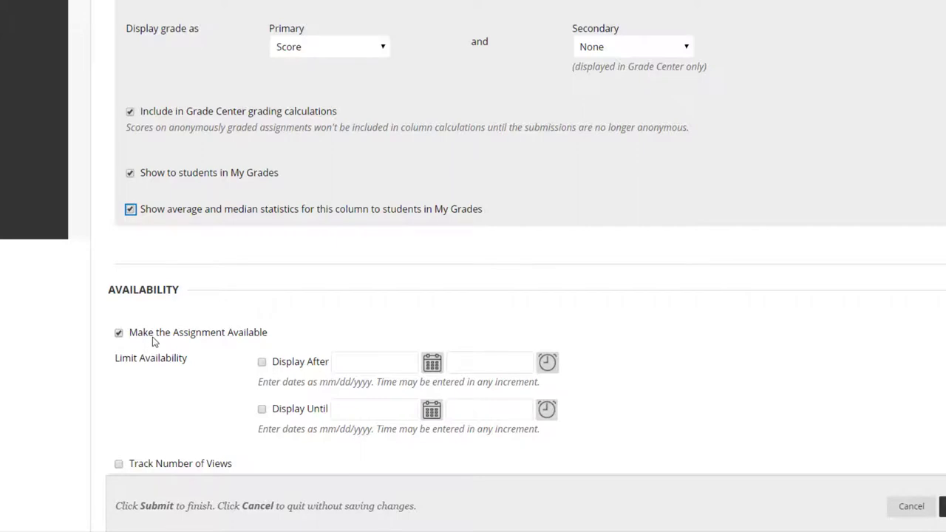
mouse_move(234, 359)
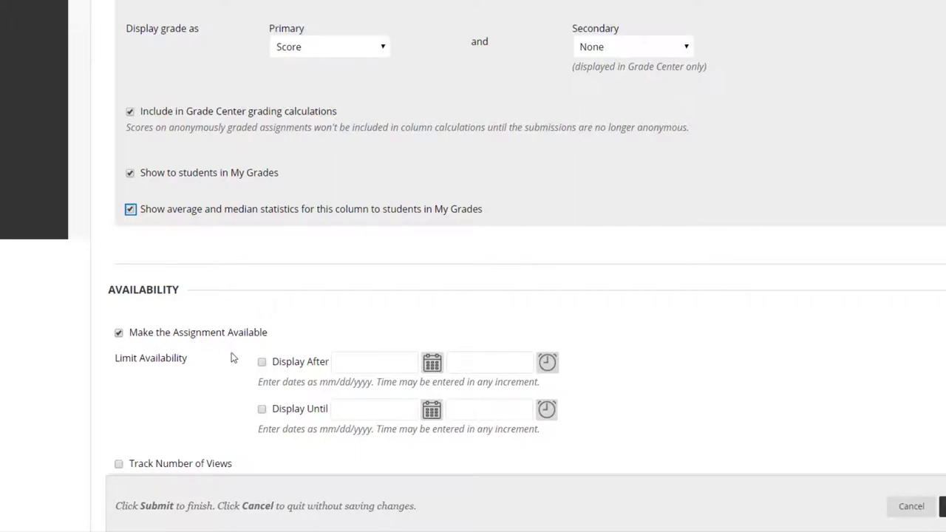
mouse_move(281, 361)
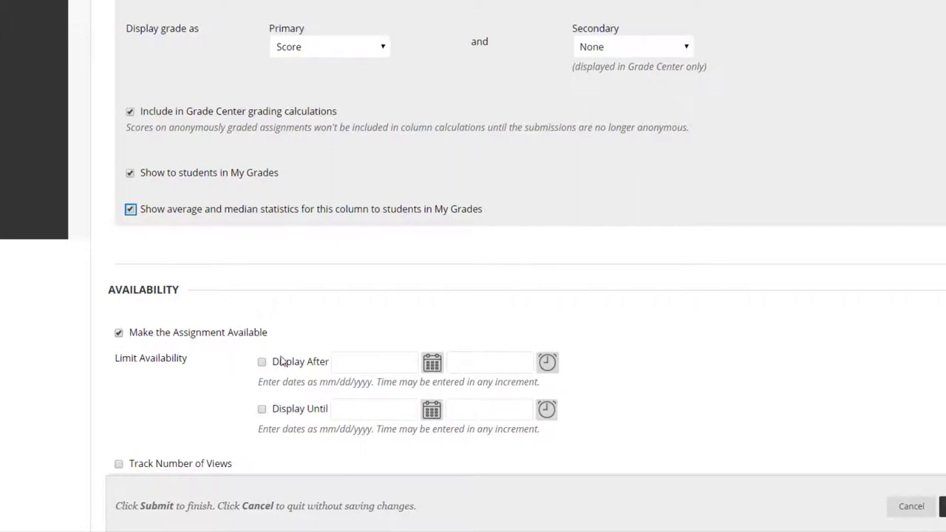
scroll(down, 3)
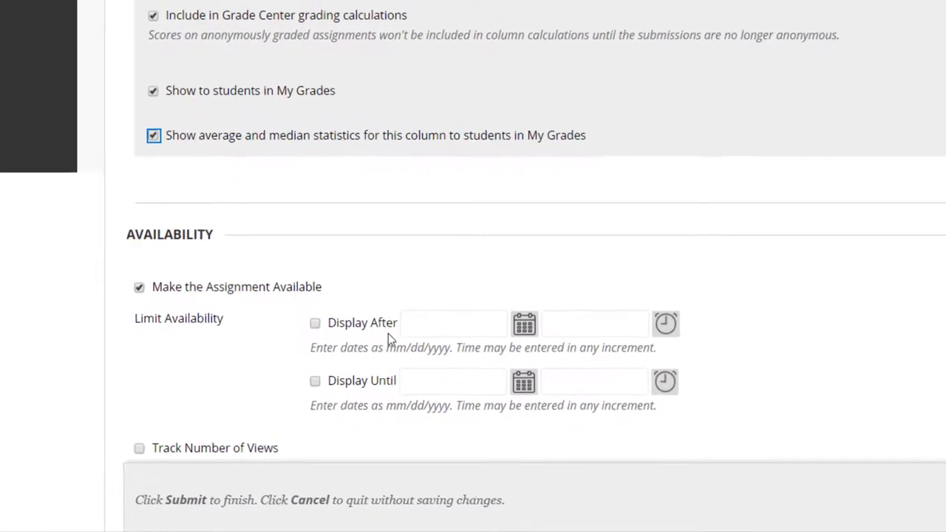
scroll(down, 3)
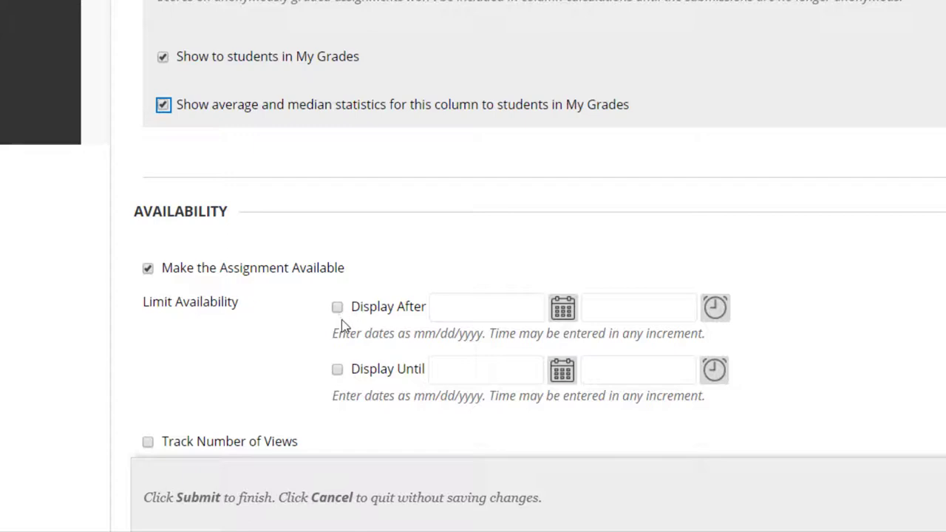
mouse_move(363, 375)
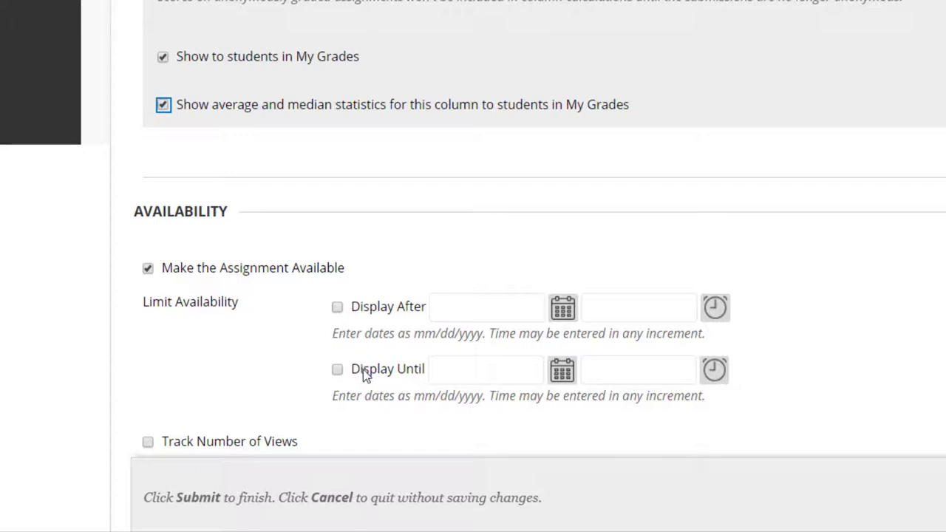
mouse_move(332, 402)
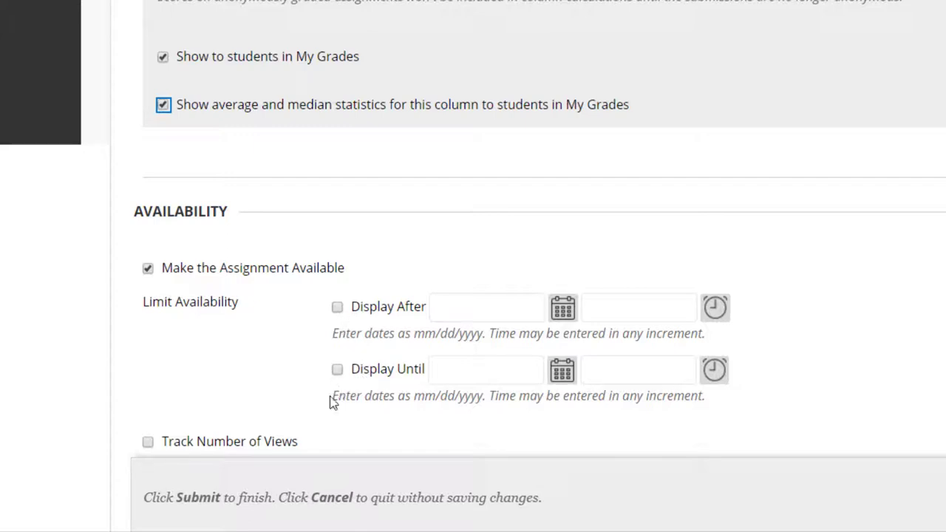
mouse_move(314, 432)
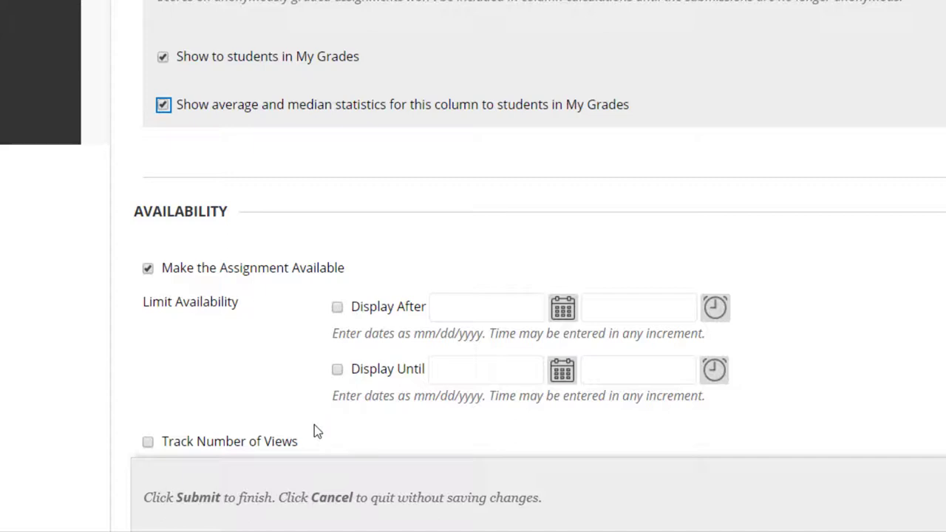
mouse_move(302, 429)
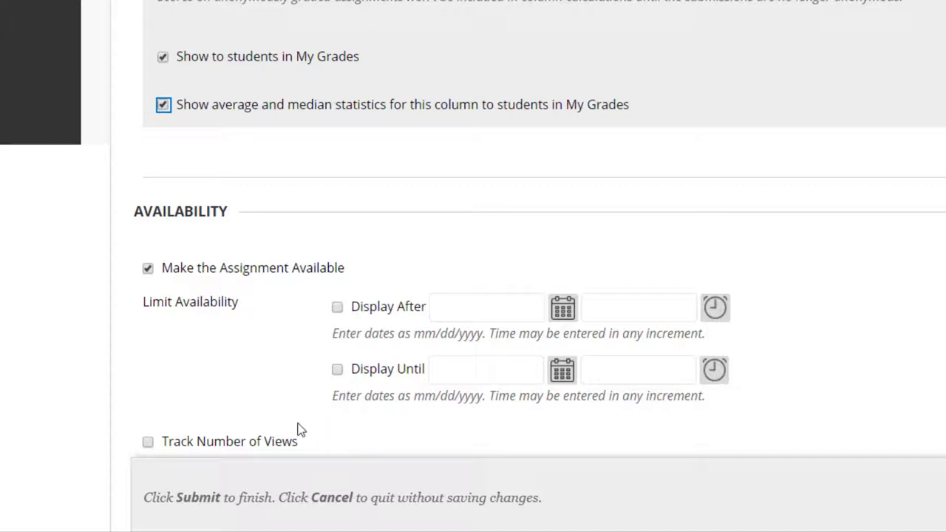
click(148, 440)
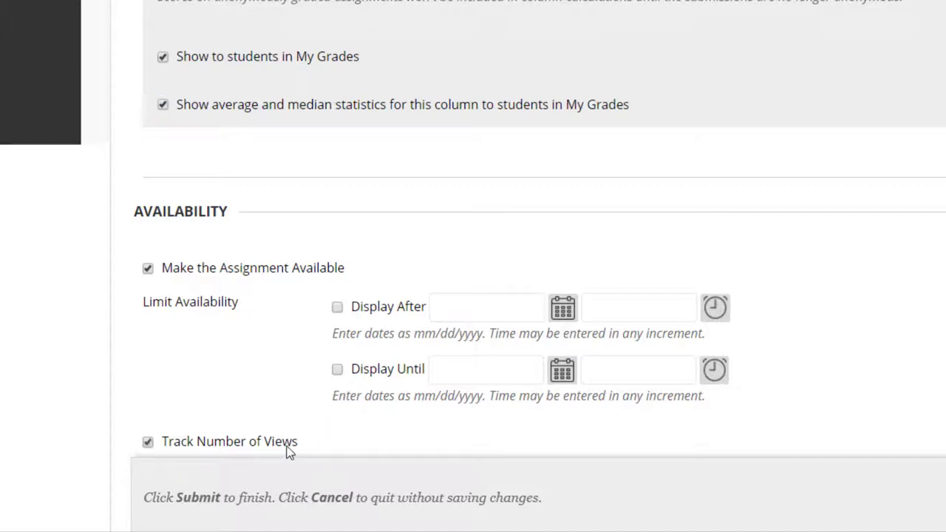
scroll(up, 3)
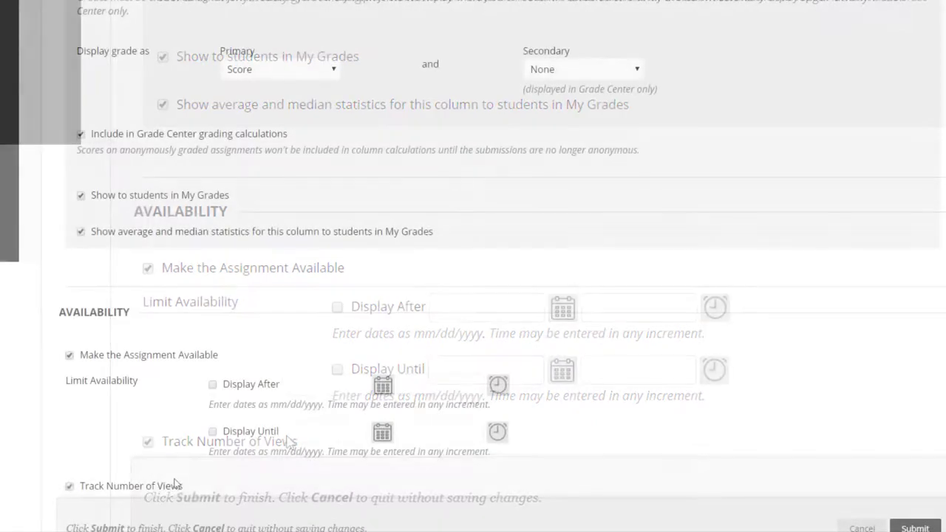
scroll(down, 3)
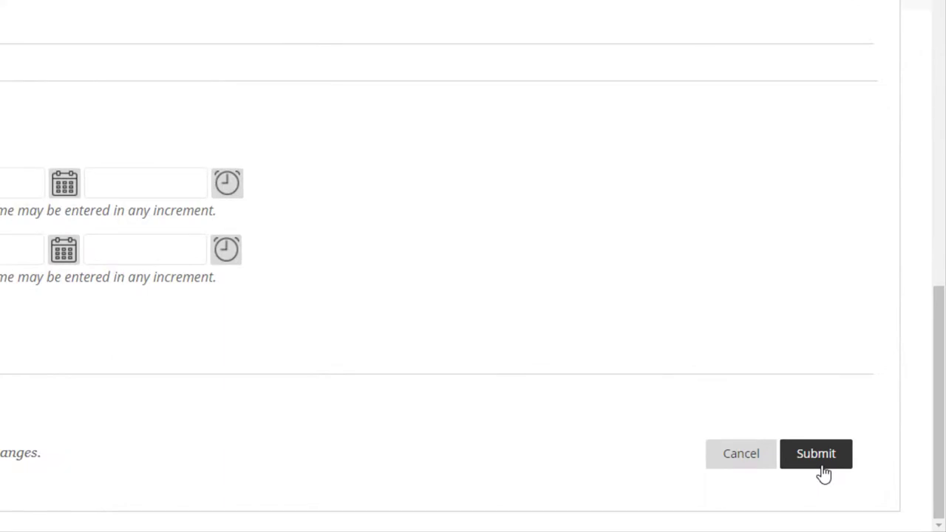
Submit the new Our Assignment and return to the course Home Page.
click(816, 452)
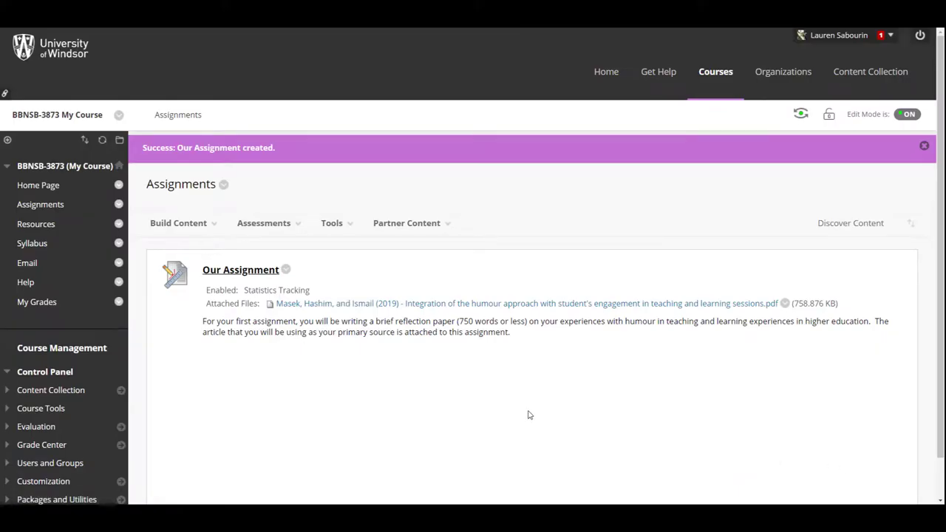
mouse_move(313, 289)
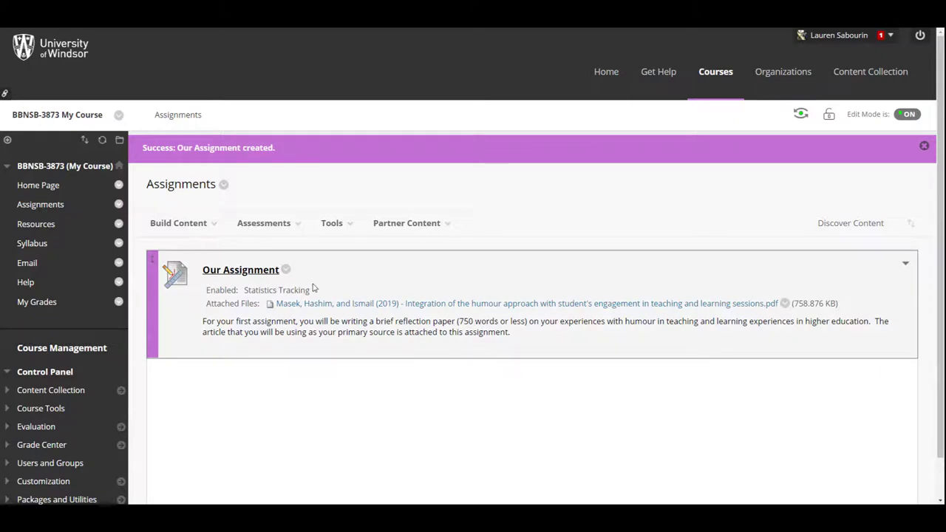
mouse_move(287, 269)
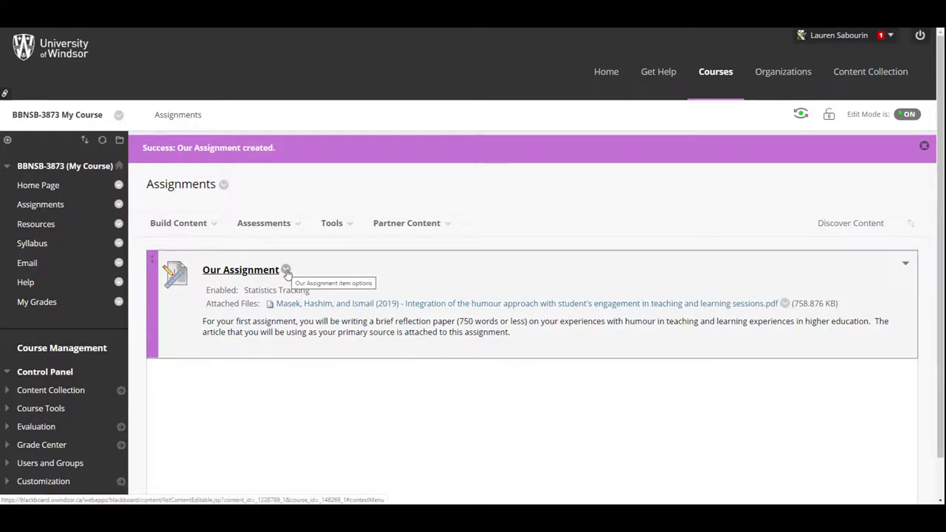
click(287, 269)
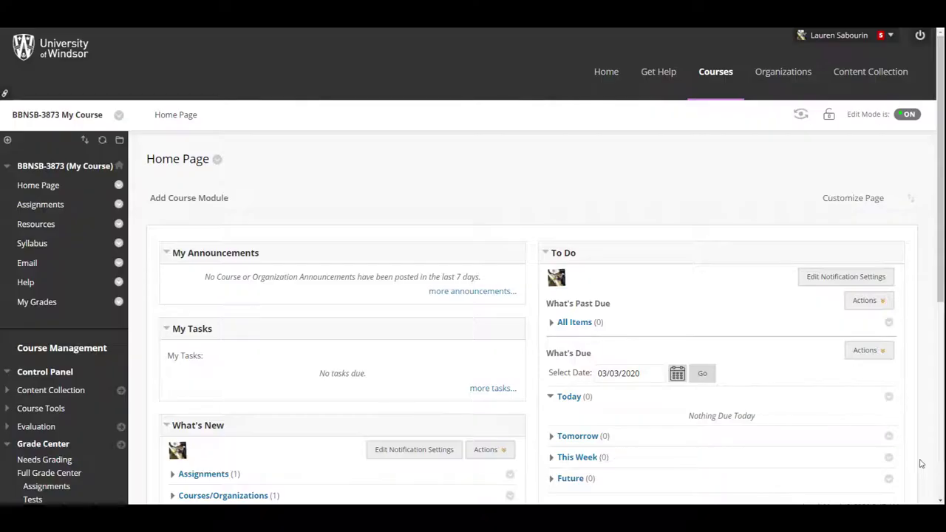
mouse_move(932, 278)
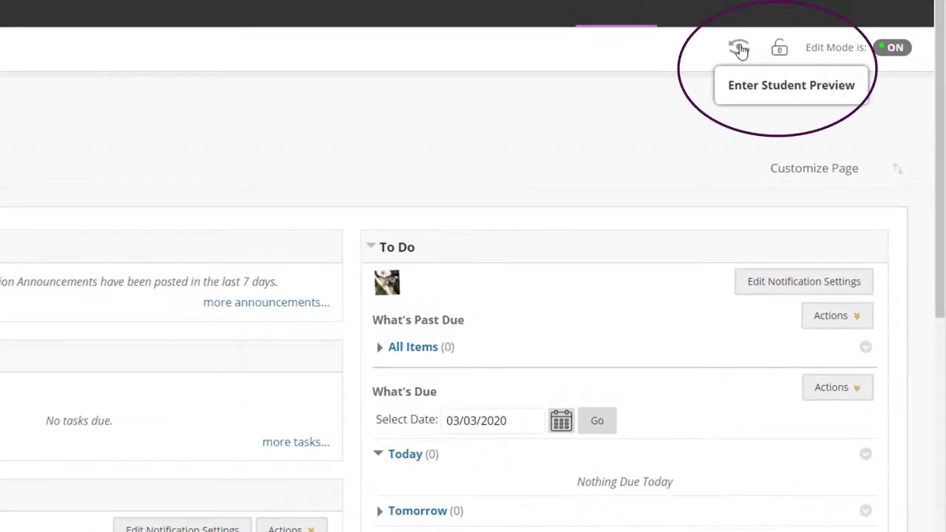
Enter Student Preview and open Our Assignment from the Assignments area.
click(791, 84)
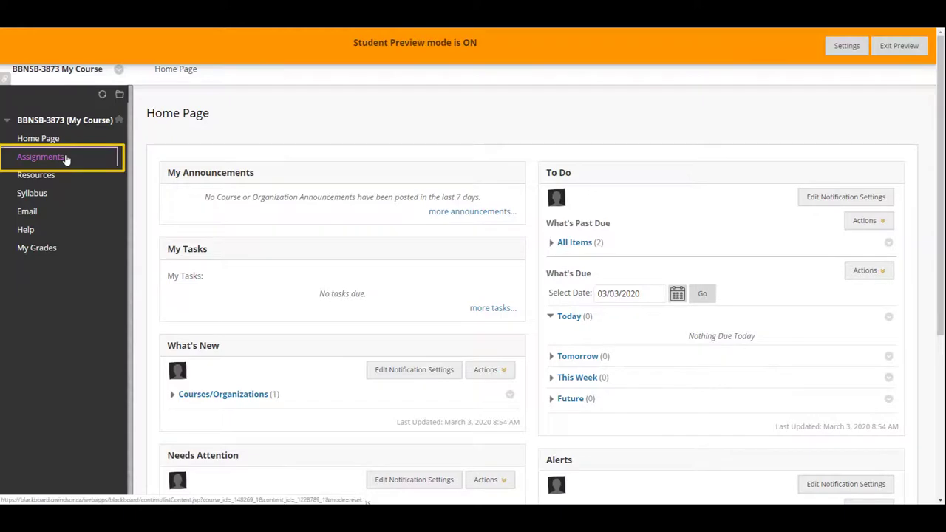
click(41, 156)
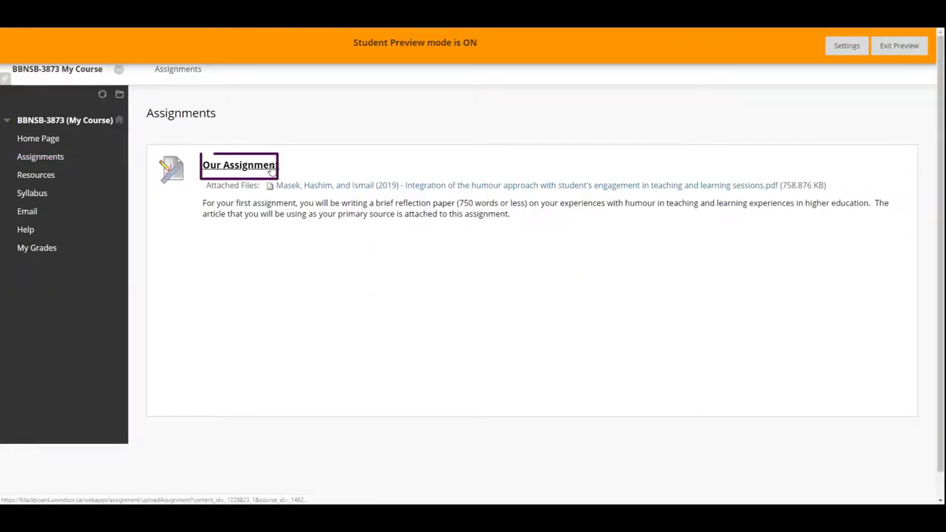
click(240, 164)
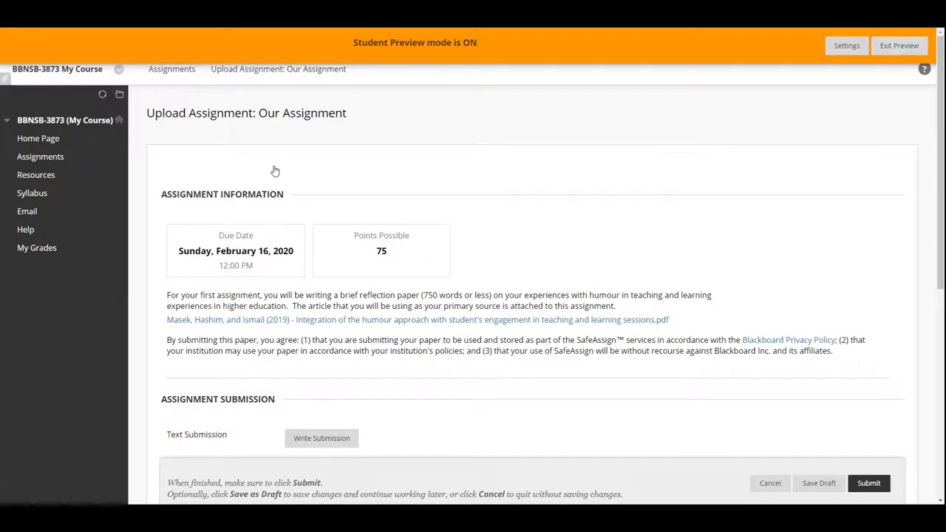
mouse_move(648, 251)
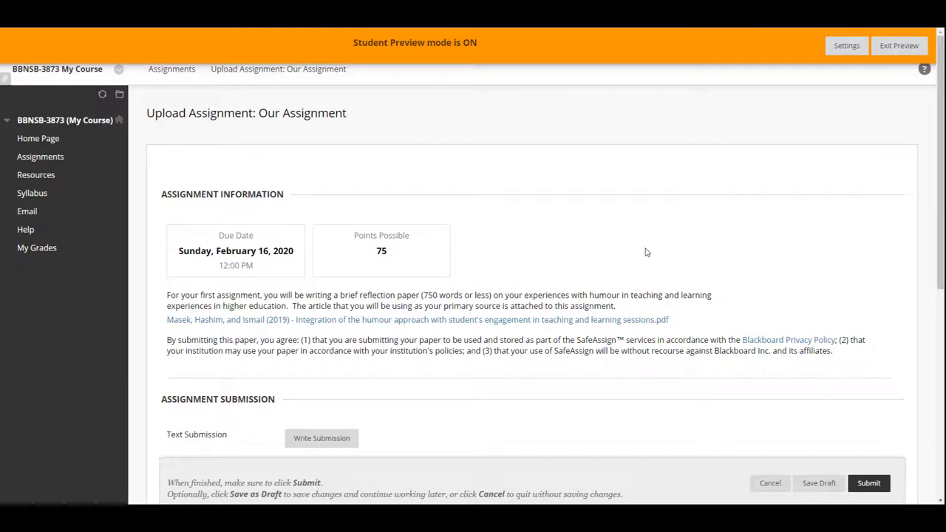
Attach Sample File for Upload.docx from the computer and submit the attempt.
scroll(down, 3)
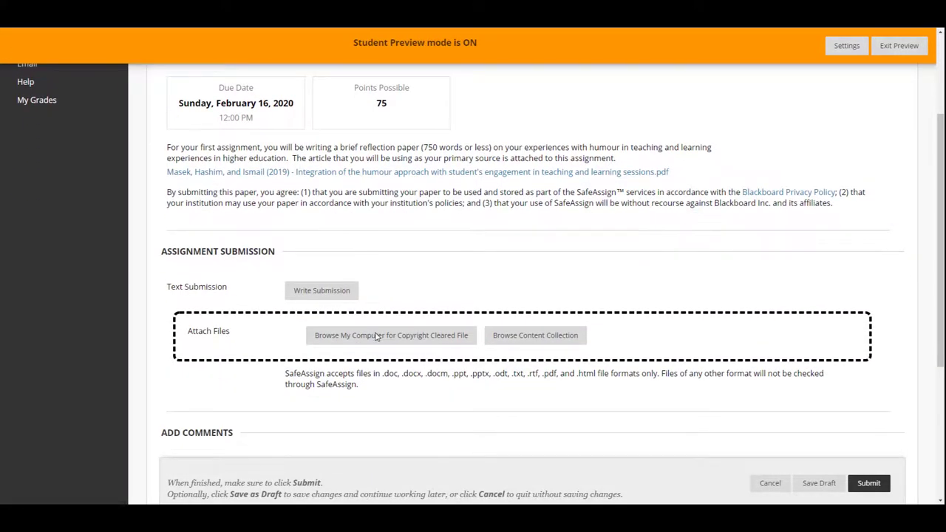
click(390, 334)
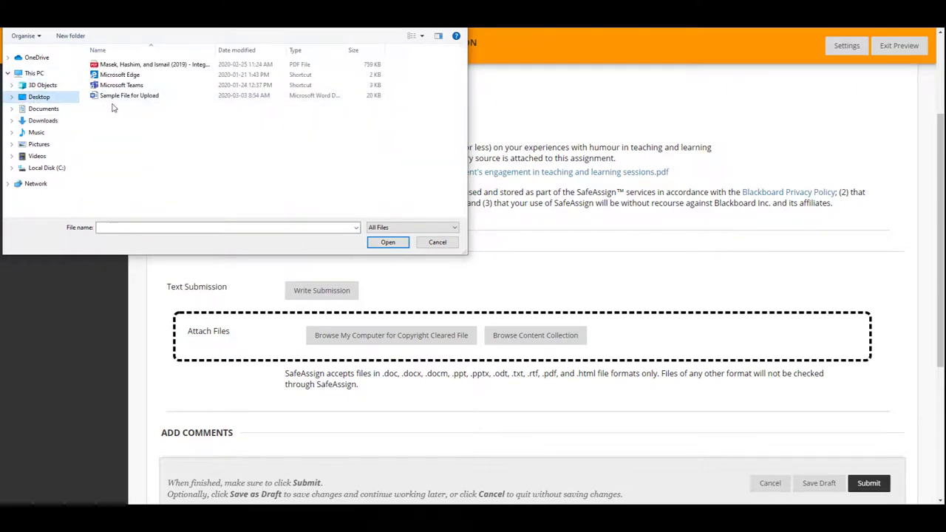
click(130, 95)
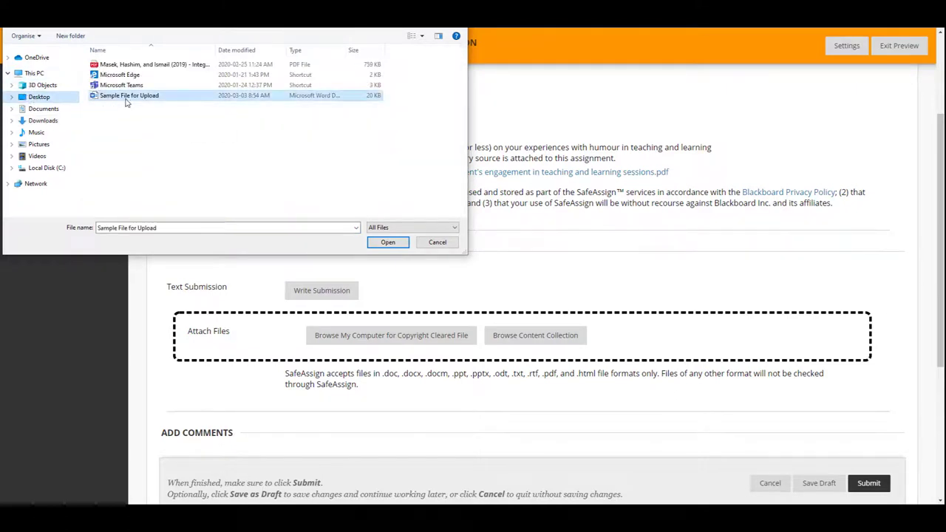
click(387, 242)
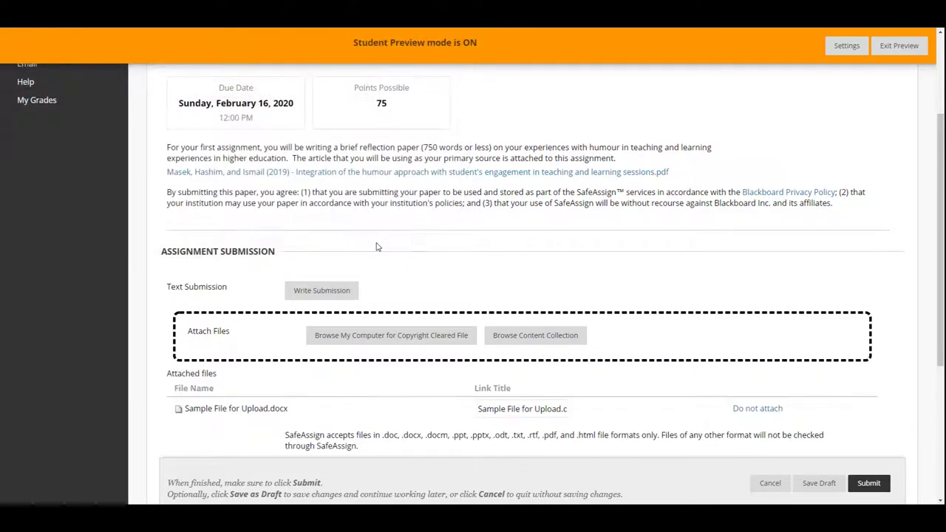
scroll(down, 3)
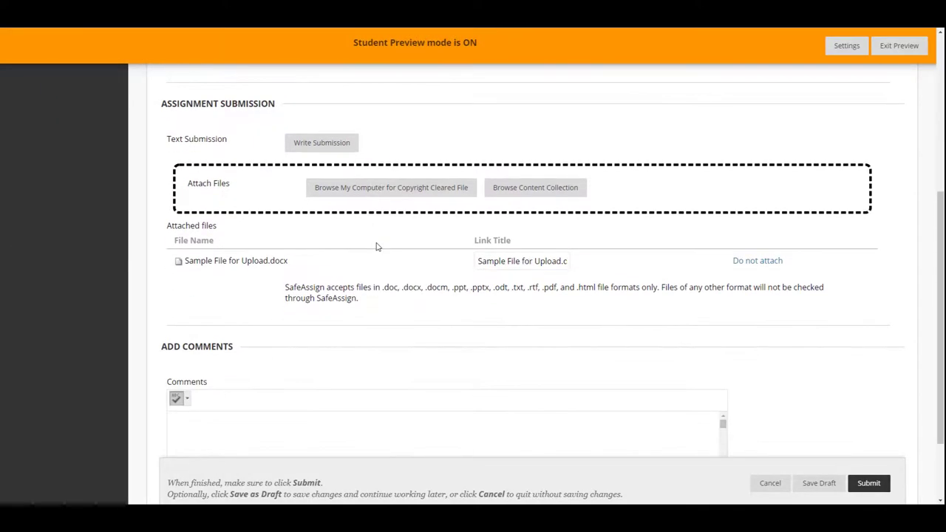
scroll(down, 3)
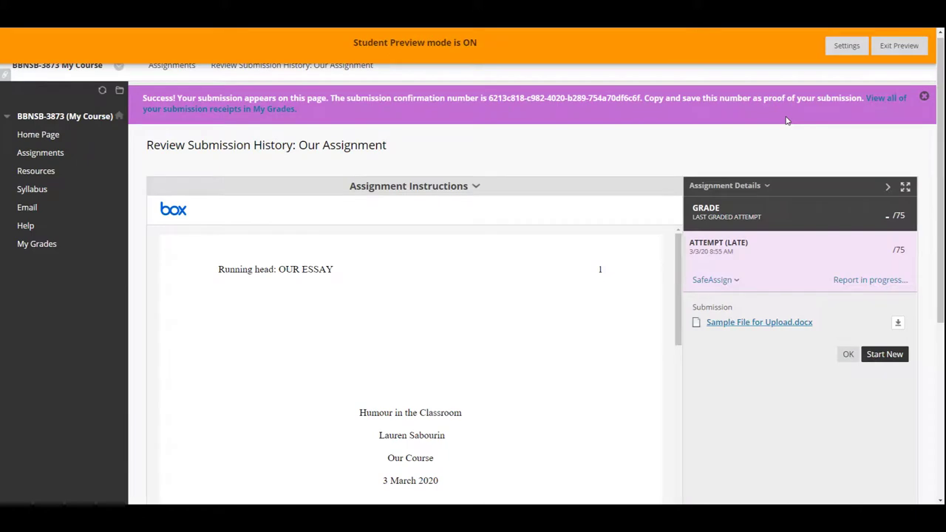
Exit Student Preview, keeping the preview user and all its data.
click(898, 44)
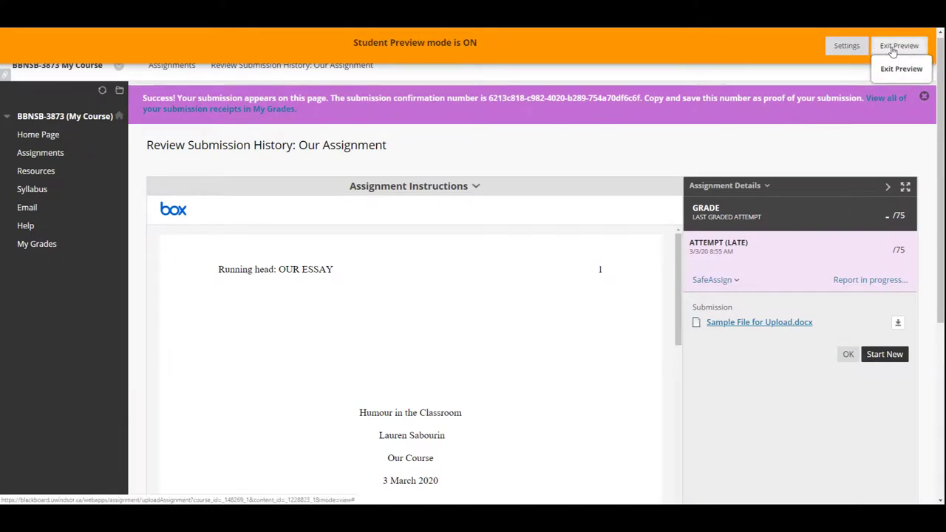
click(902, 68)
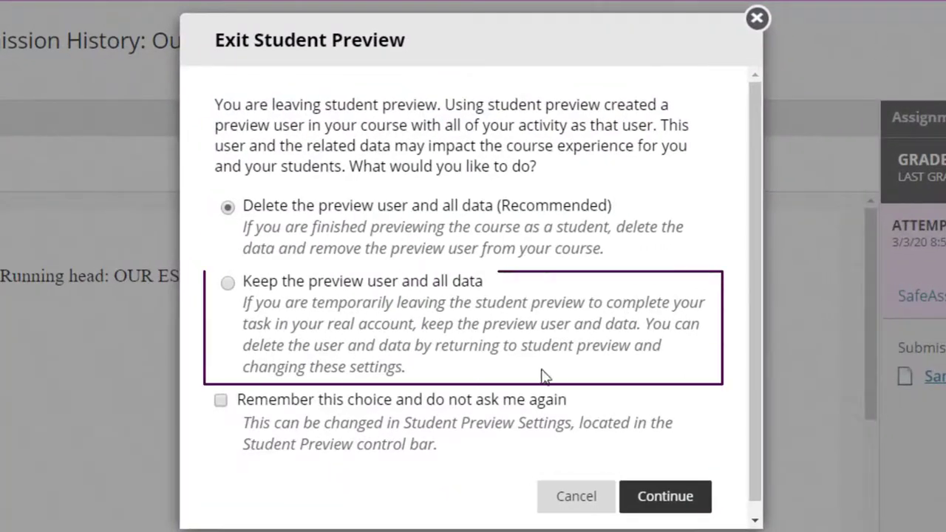
click(227, 283)
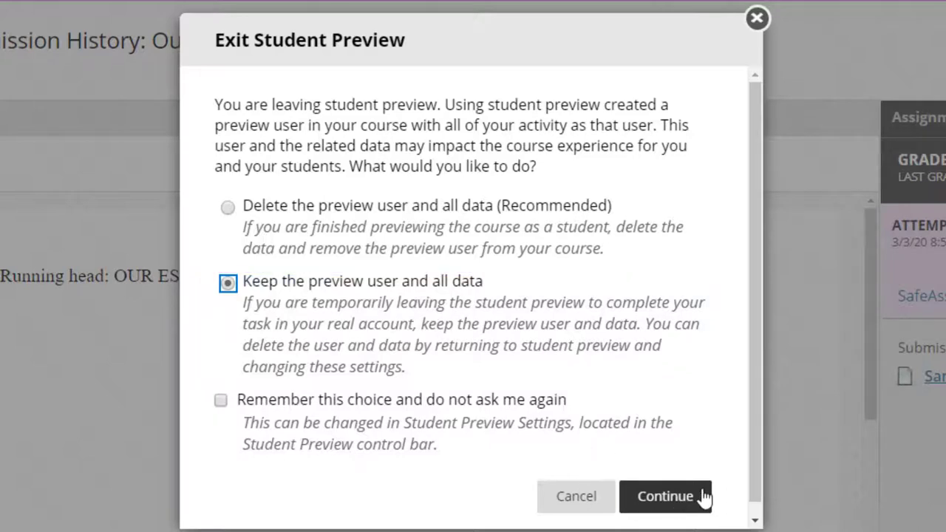
click(665, 496)
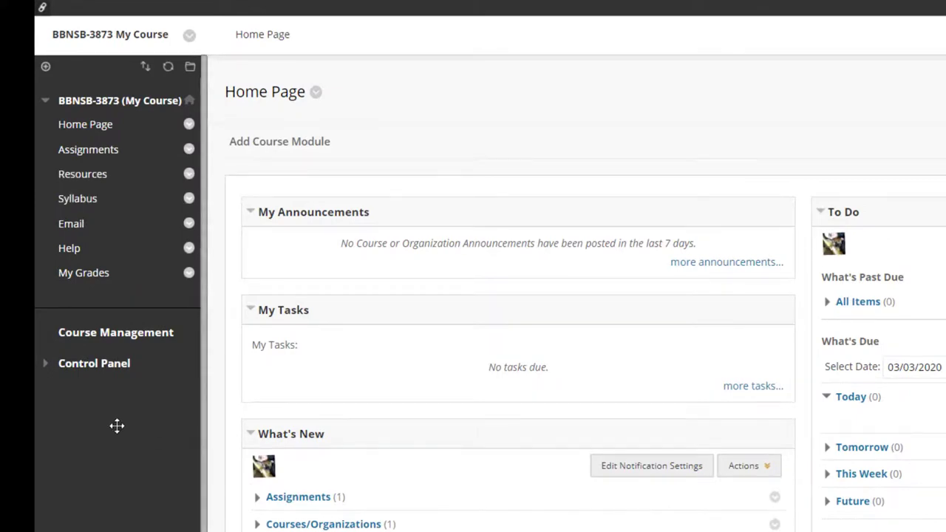
From the Full Grade Center, view grade details of the preview user's Our Assignment attempt.
click(94, 364)
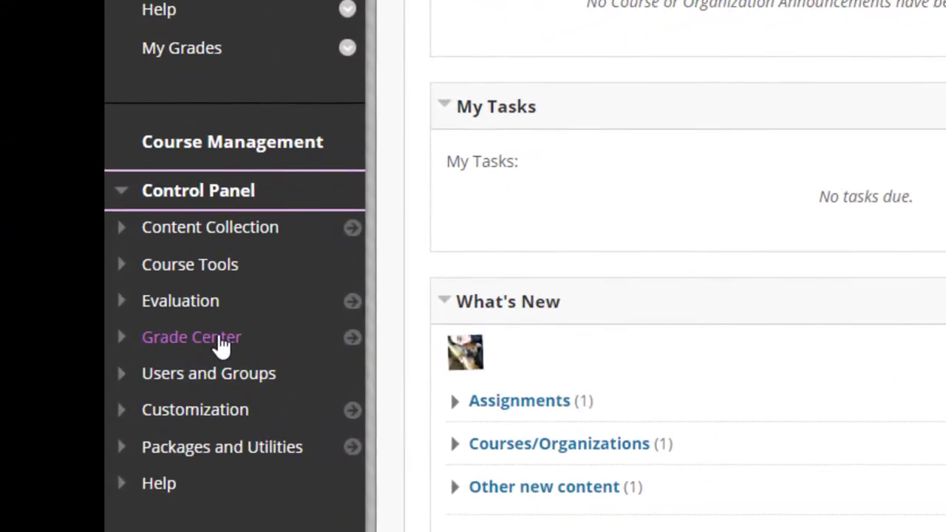
click(192, 336)
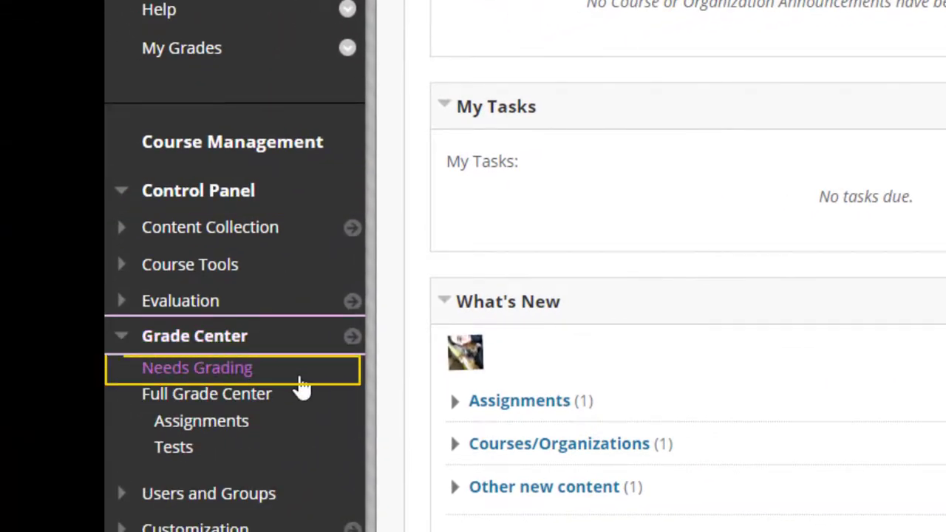
mouse_move(303, 384)
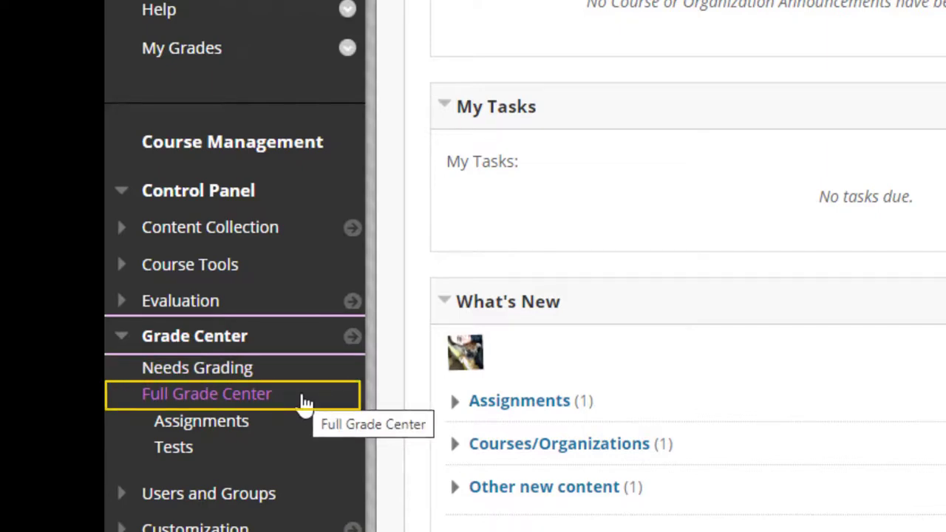
mouse_move(201, 420)
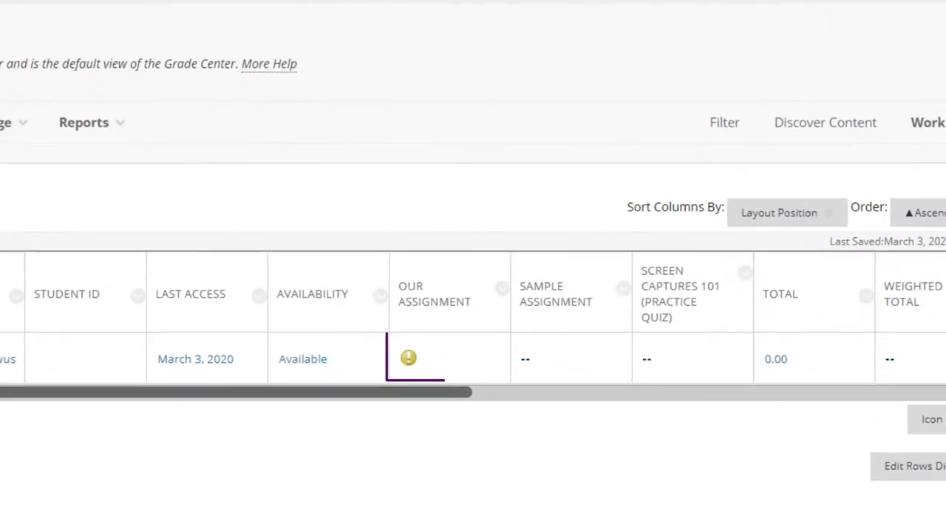
click(440, 359)
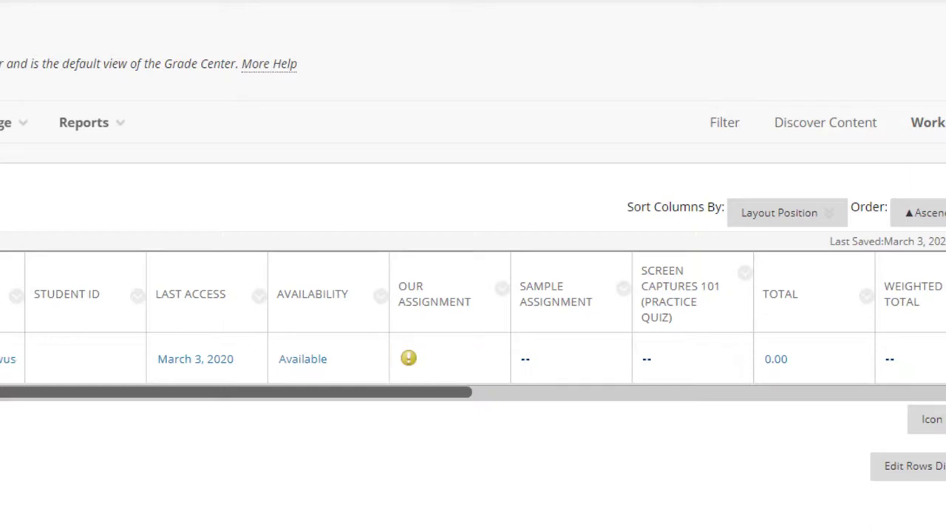
mouse_move(509, 384)
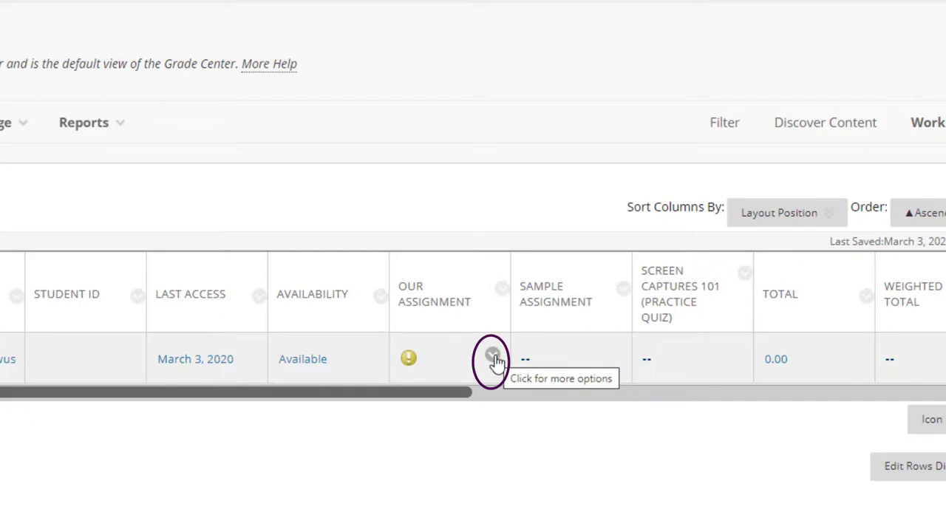
click(491, 359)
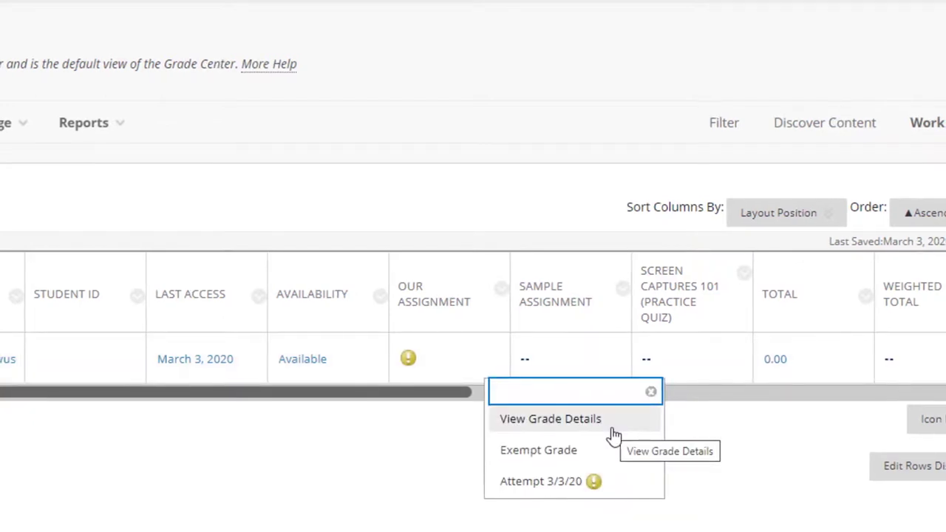
click(550, 418)
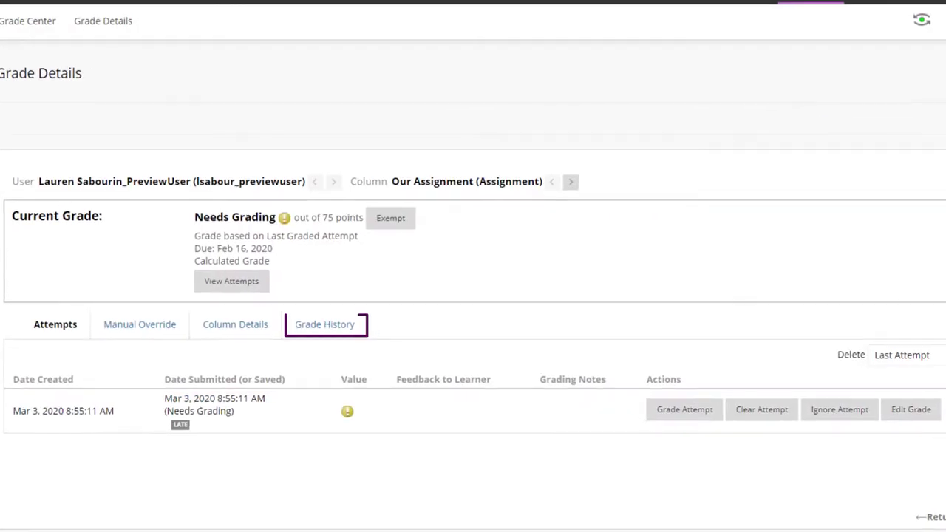